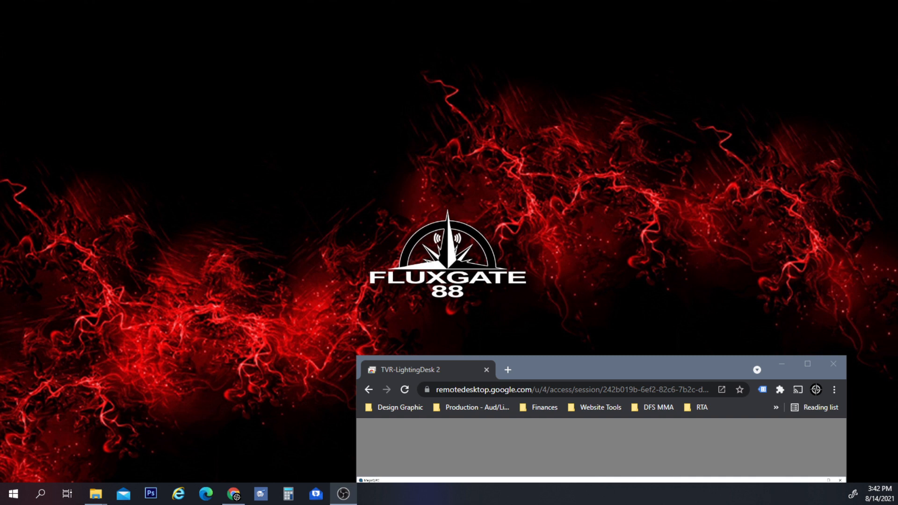
mouse_move(120, 371)
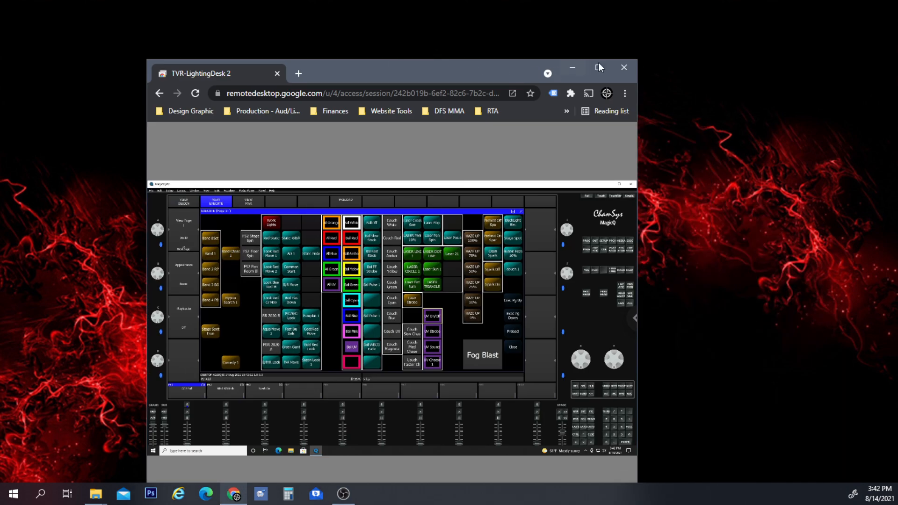
Maximize the Chrome remote session so MagicQ's execute page fills the screen
click(598, 67)
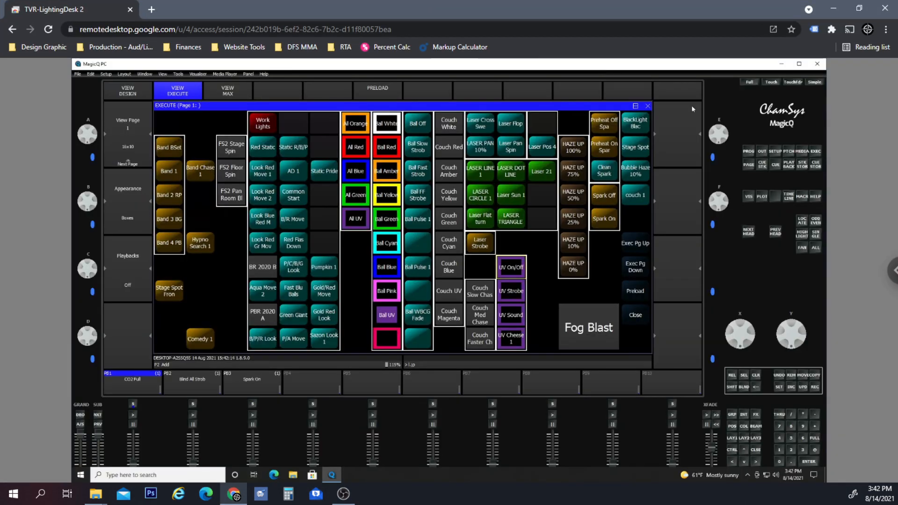
mouse_move(667, 270)
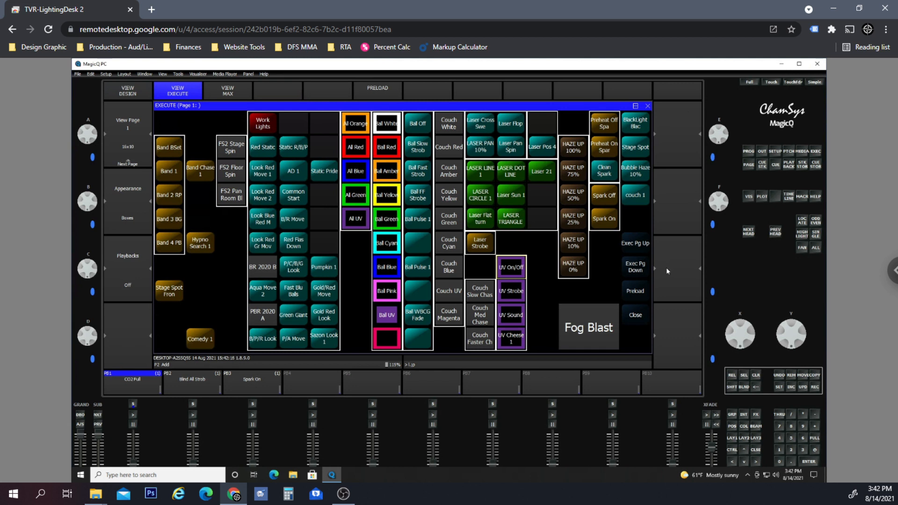
mouse_move(591, 148)
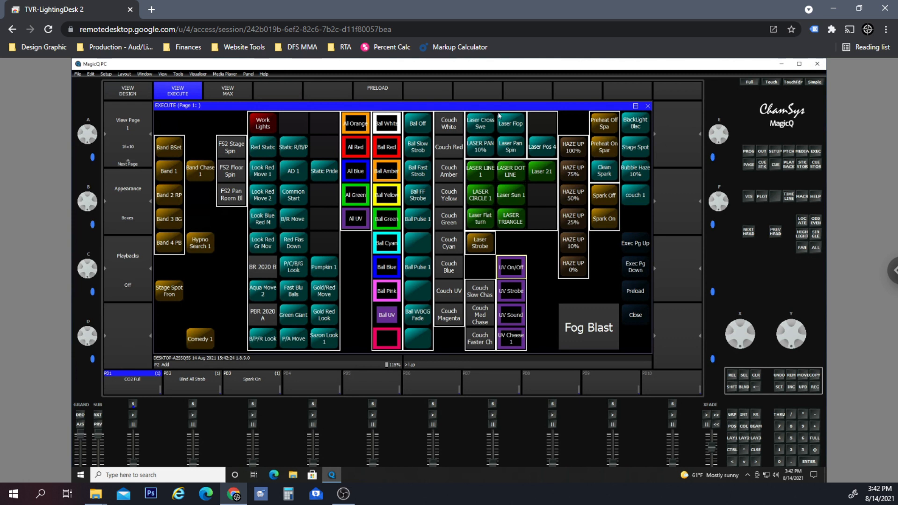
mouse_move(552, 213)
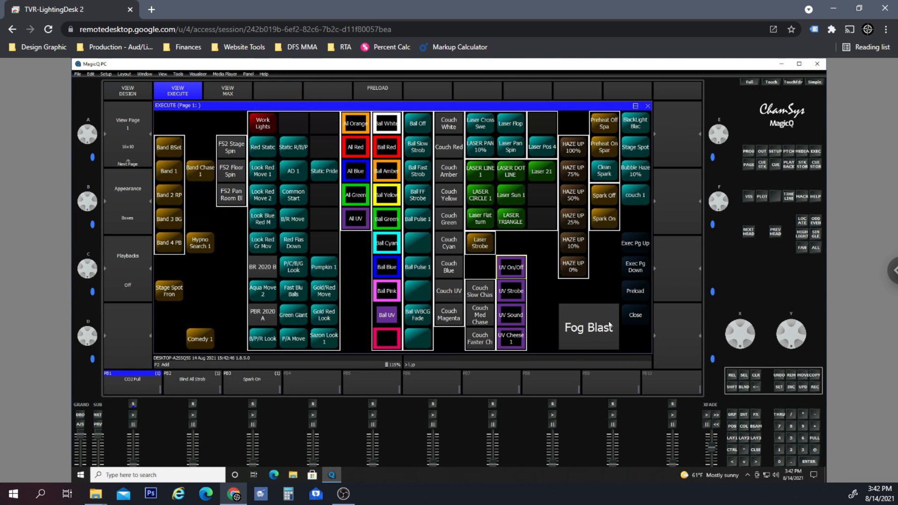
mouse_move(612, 287)
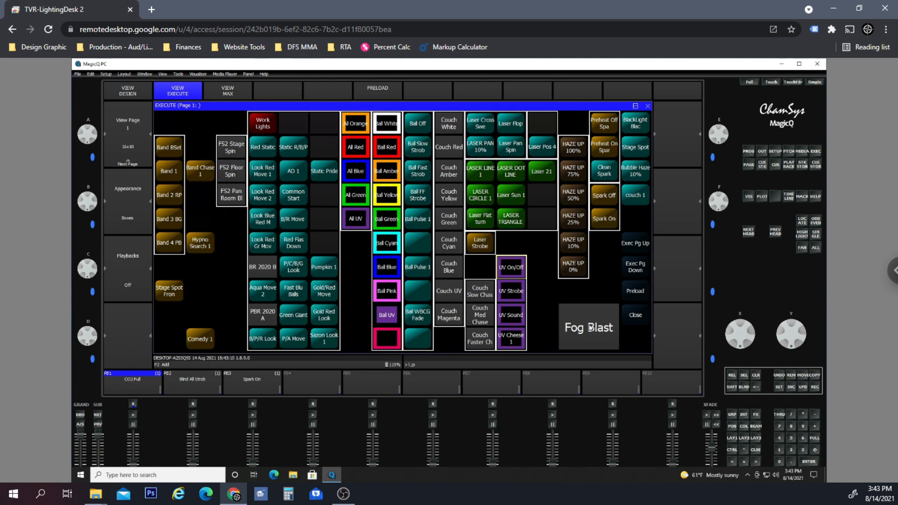
mouse_move(607, 301)
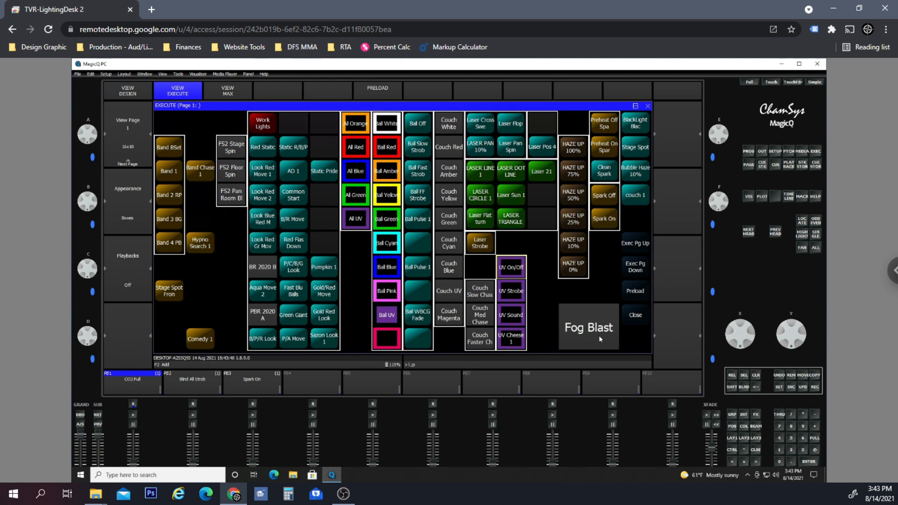
mouse_move(544, 341)
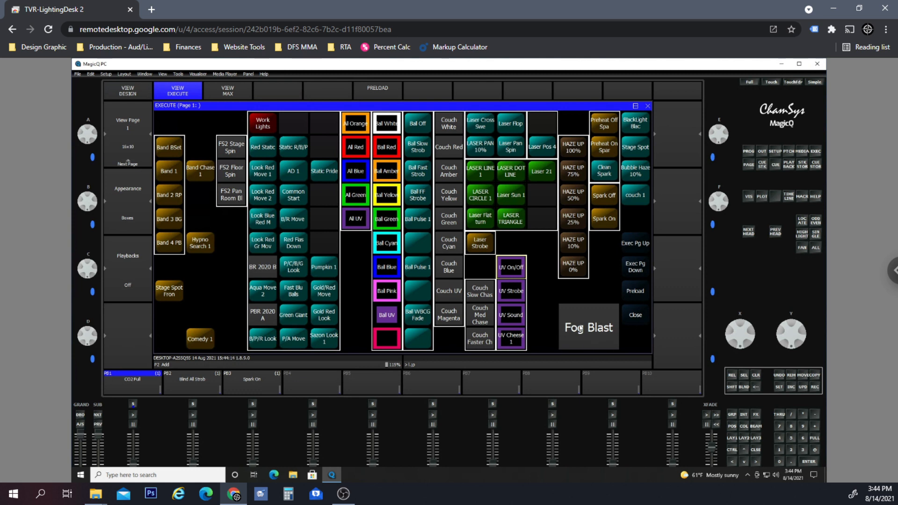
mouse_move(607, 286)
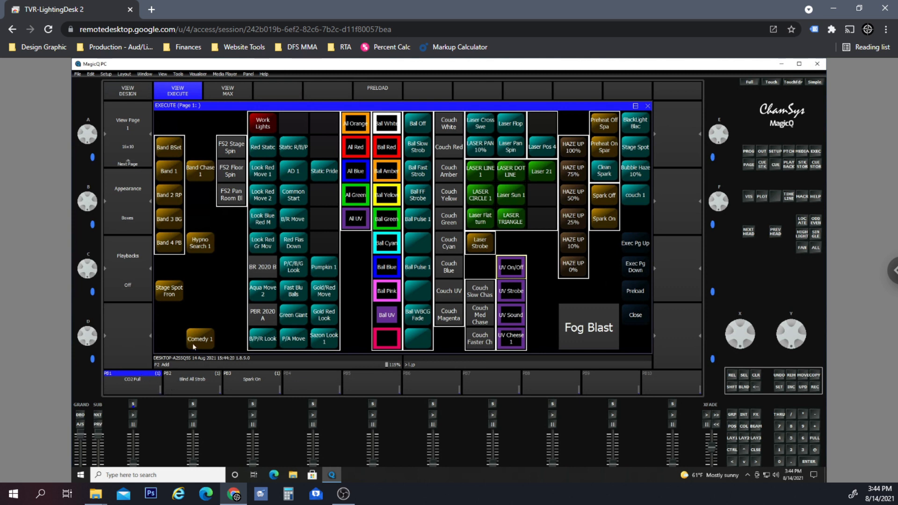
mouse_move(145, 429)
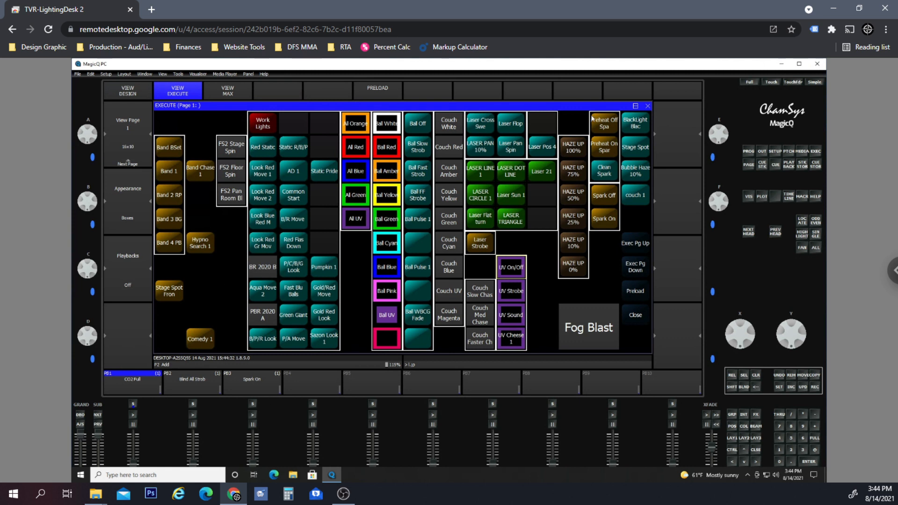
mouse_move(397, 236)
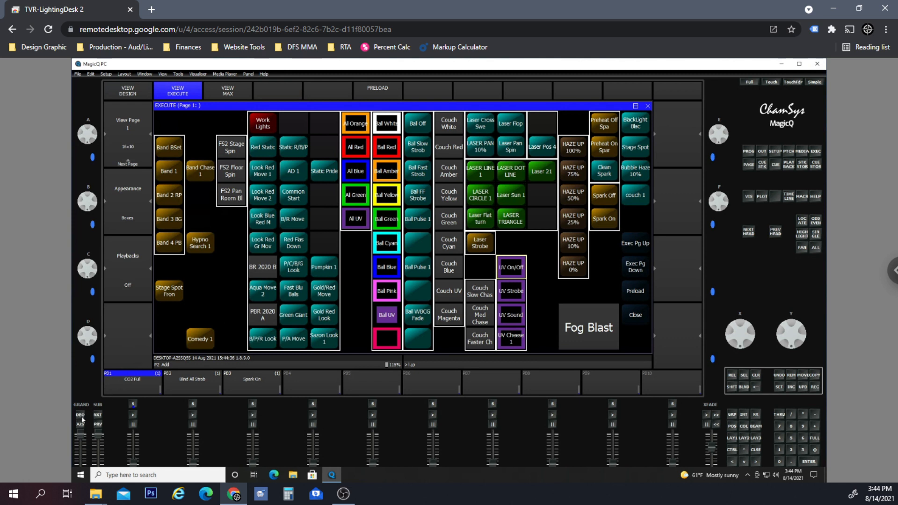
mouse_move(335, 282)
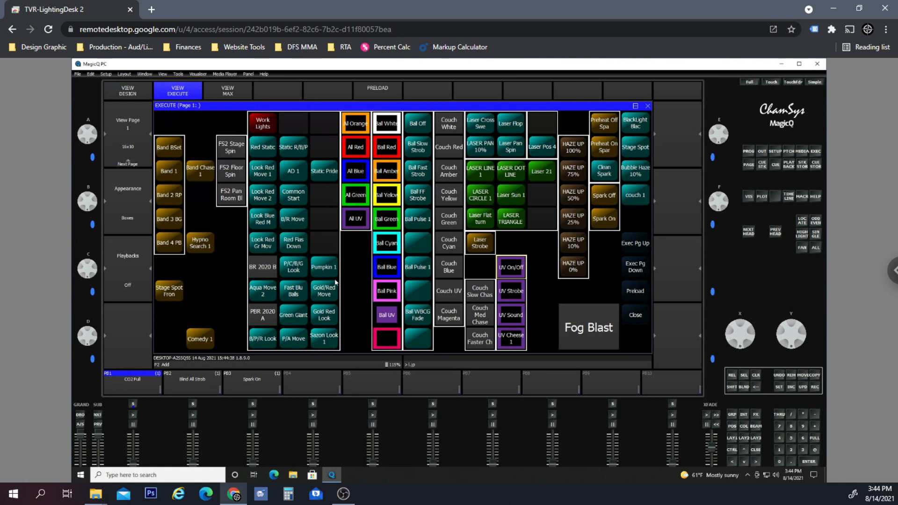
mouse_move(353, 270)
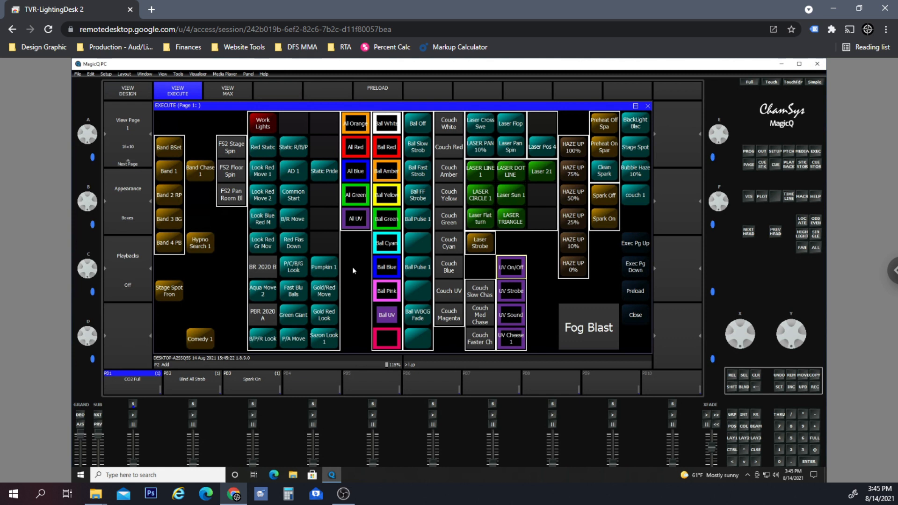
mouse_move(364, 285)
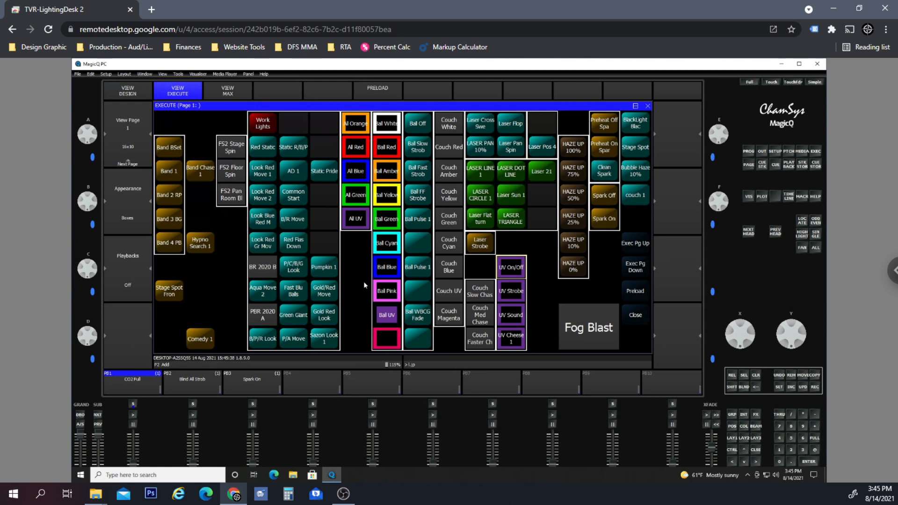
mouse_move(672, 376)
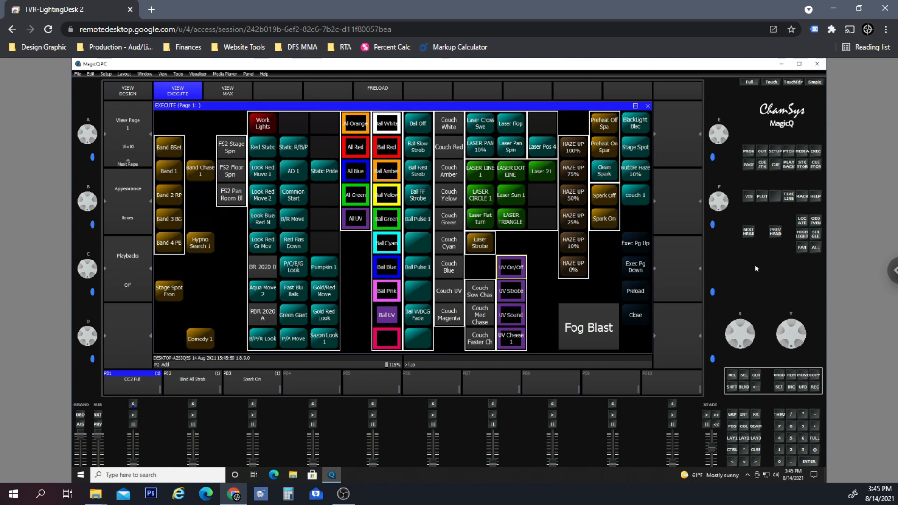
mouse_move(791, 322)
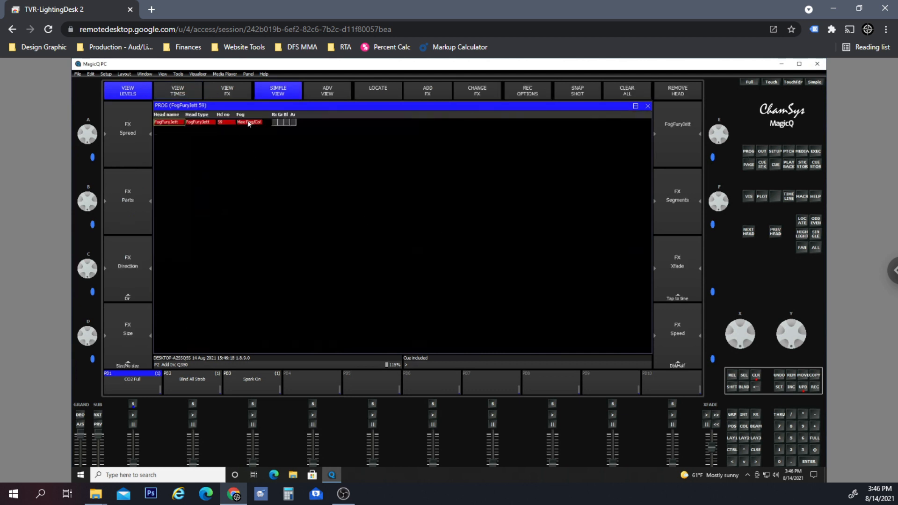
mouse_move(274, 119)
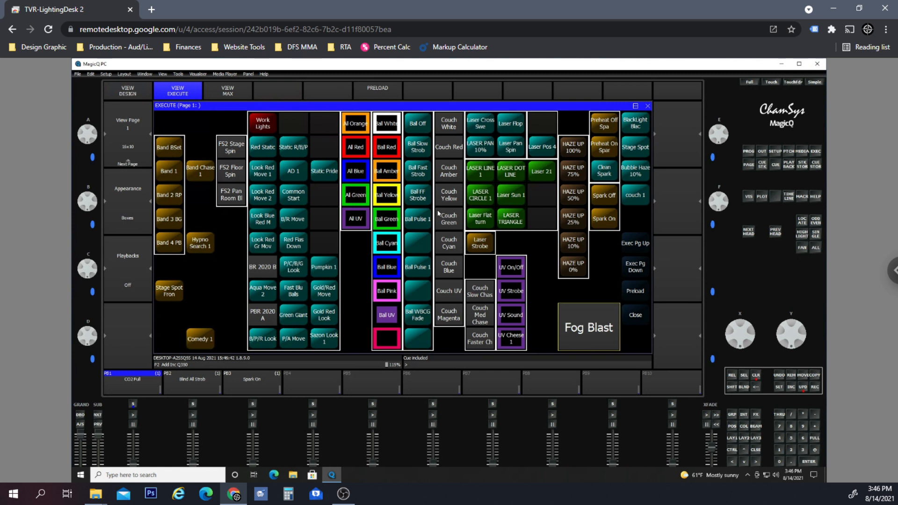
mouse_move(267, 272)
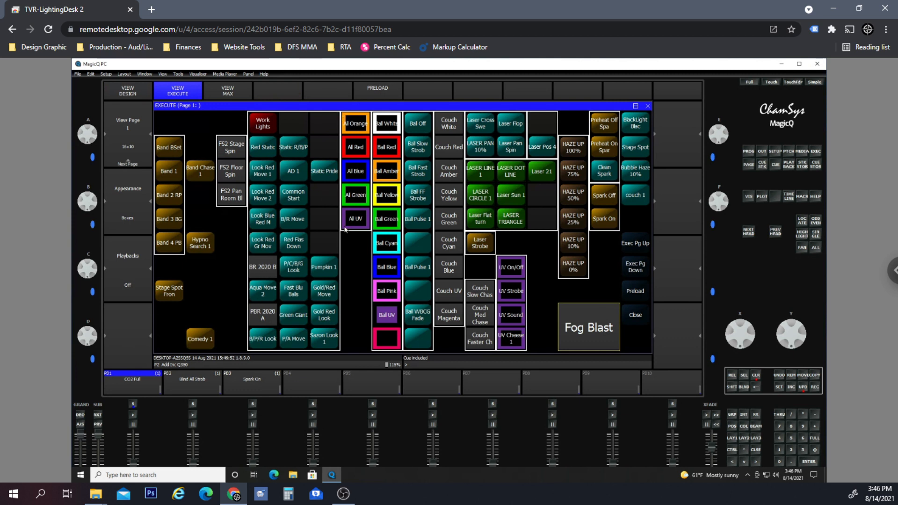
mouse_move(627, 324)
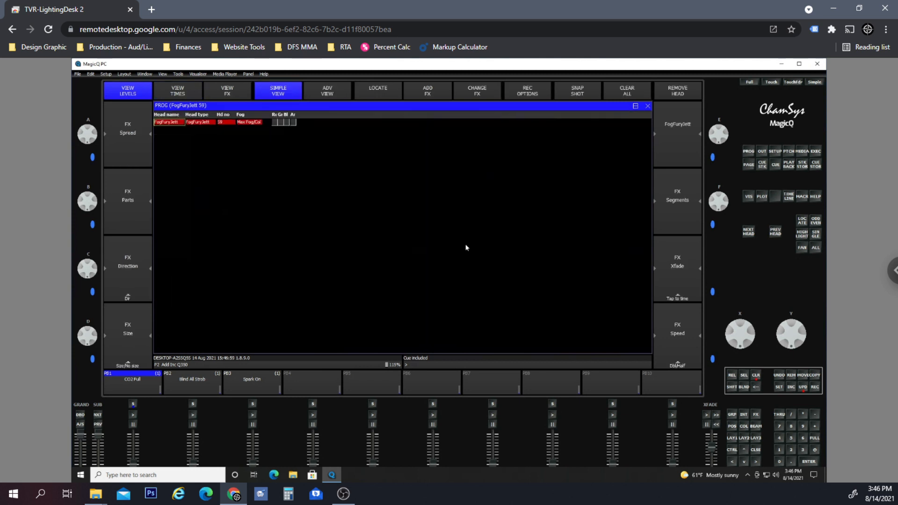
mouse_move(186, 134)
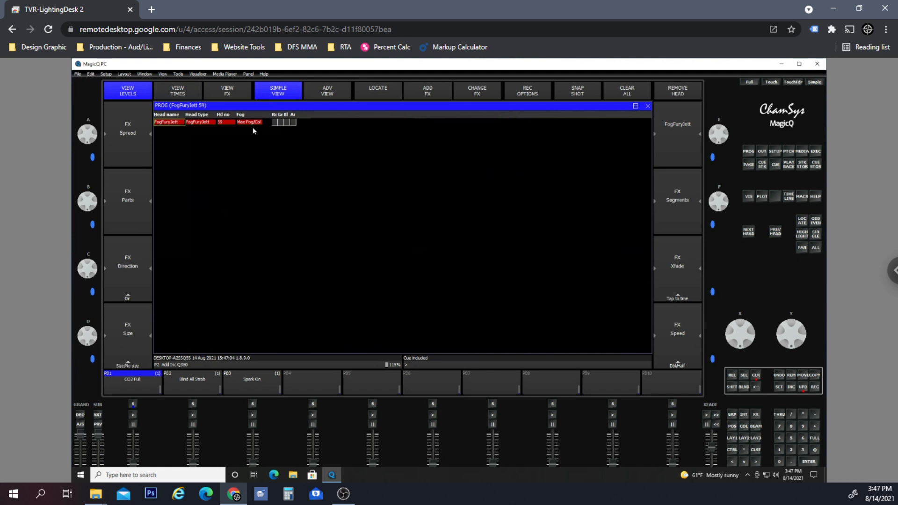
mouse_move(542, 234)
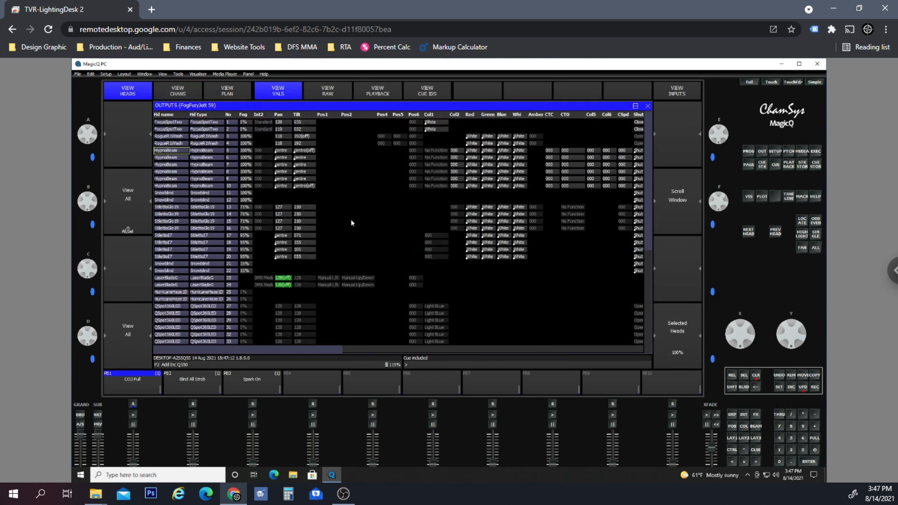
mouse_move(356, 208)
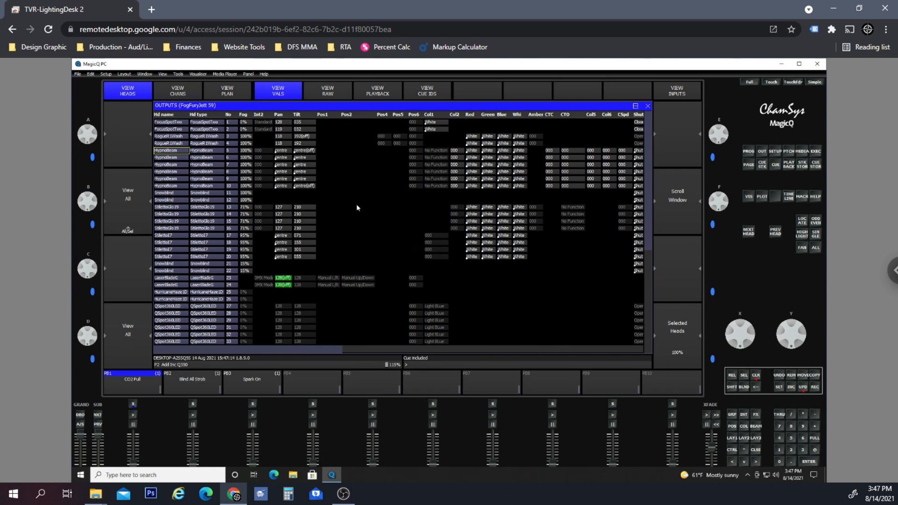
mouse_move(664, 165)
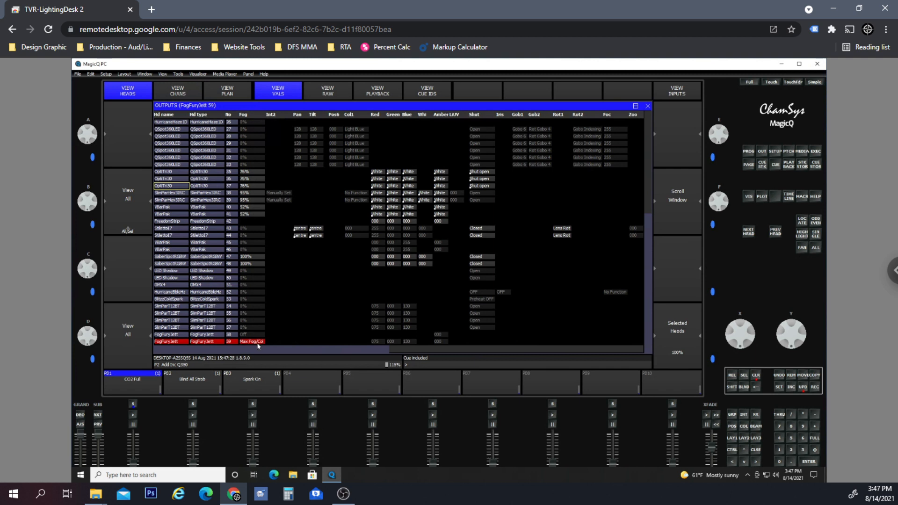
mouse_move(132, 439)
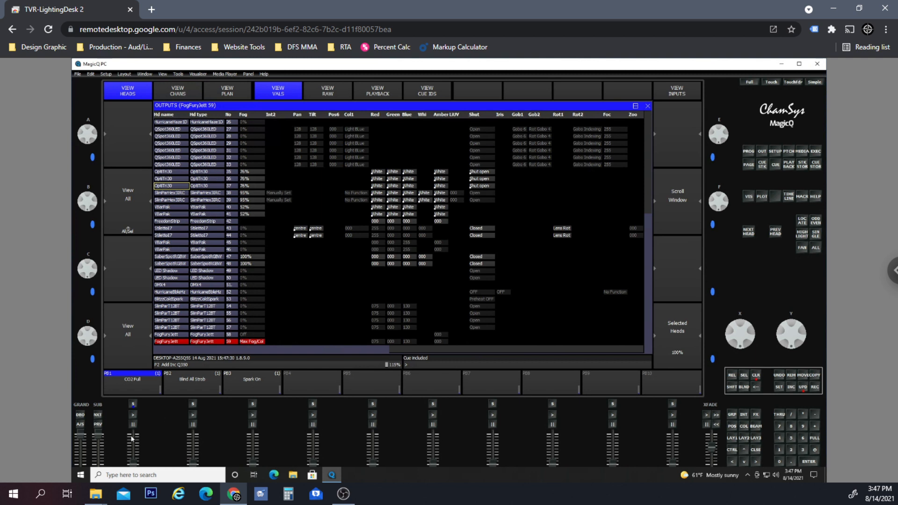
mouse_move(79, 439)
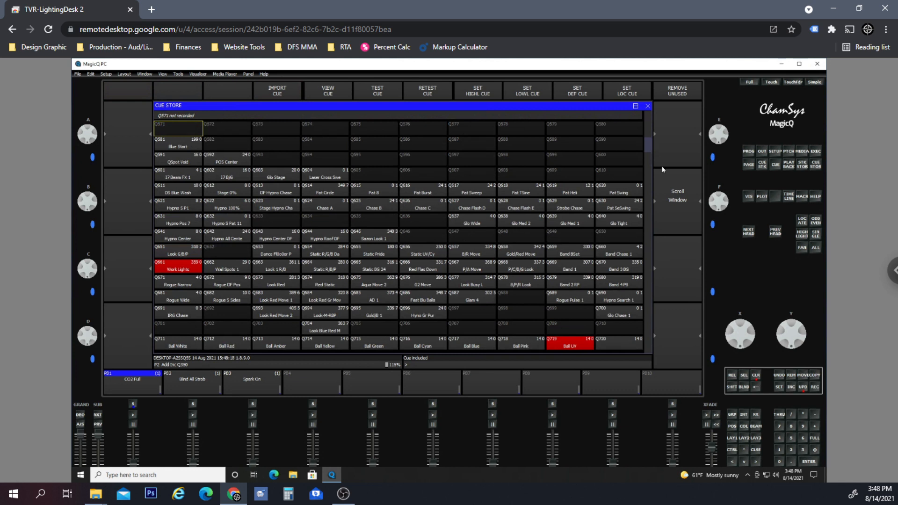
Select cue Q581 'Blue Start' in the Cue Store to see which cue stack uses it
click(171, 143)
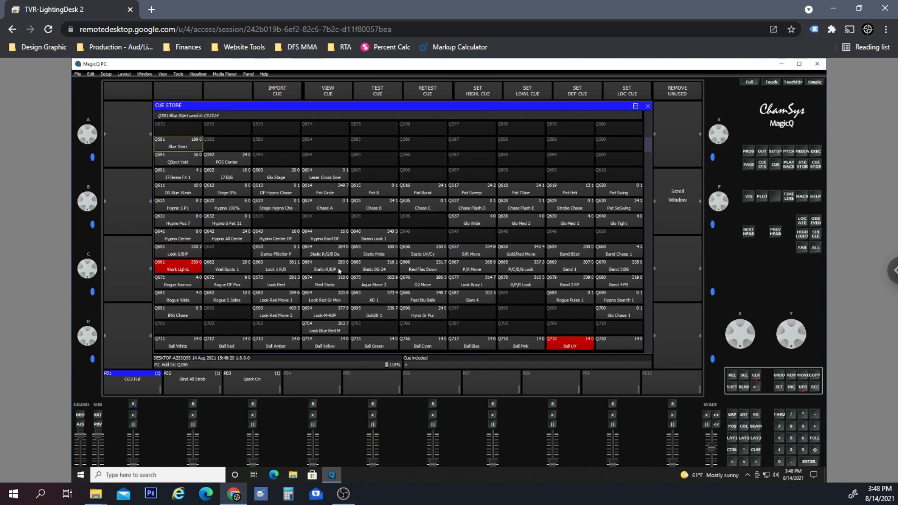
mouse_move(355, 252)
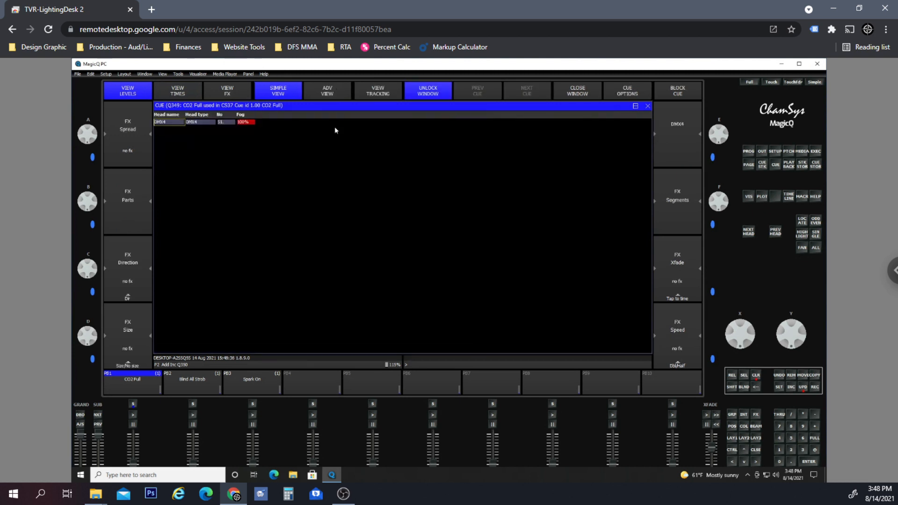
mouse_move(248, 161)
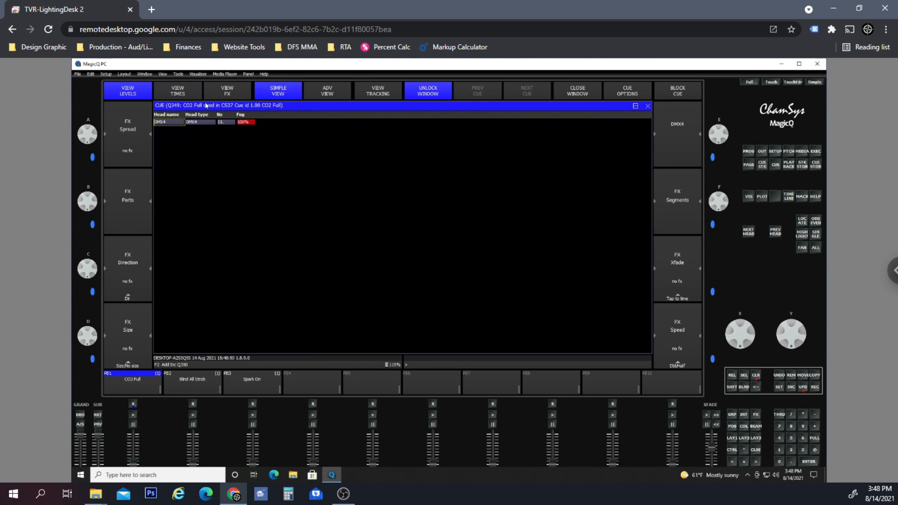
mouse_move(663, 102)
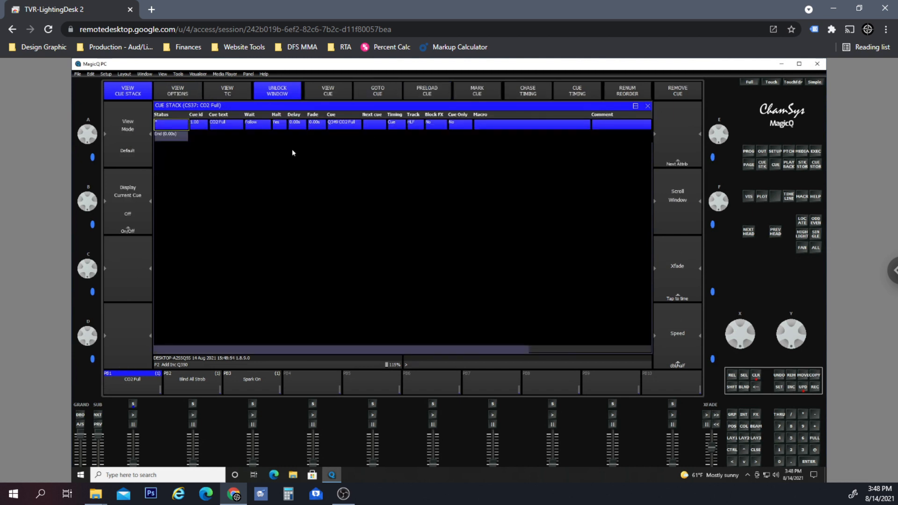
mouse_move(264, 115)
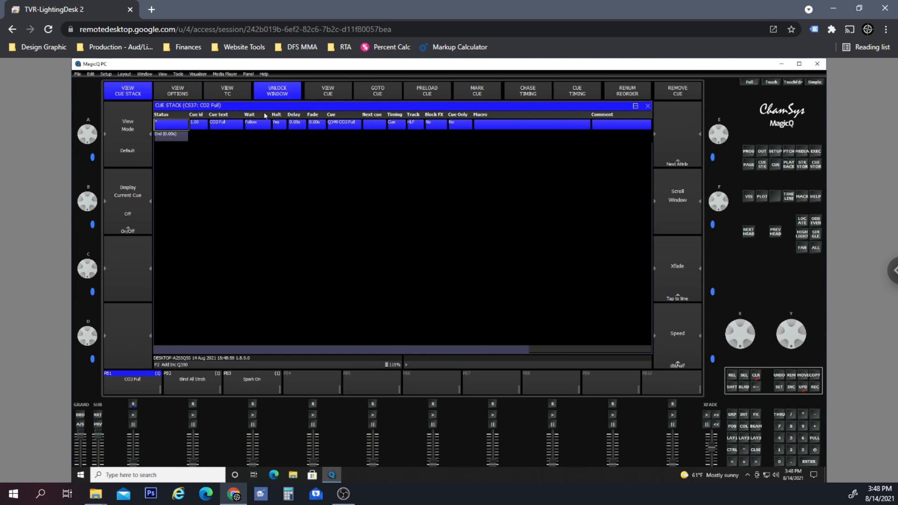
Open the CO2 Full cue stack's advanced options and select the 'Masters affect level' setting
click(177, 90)
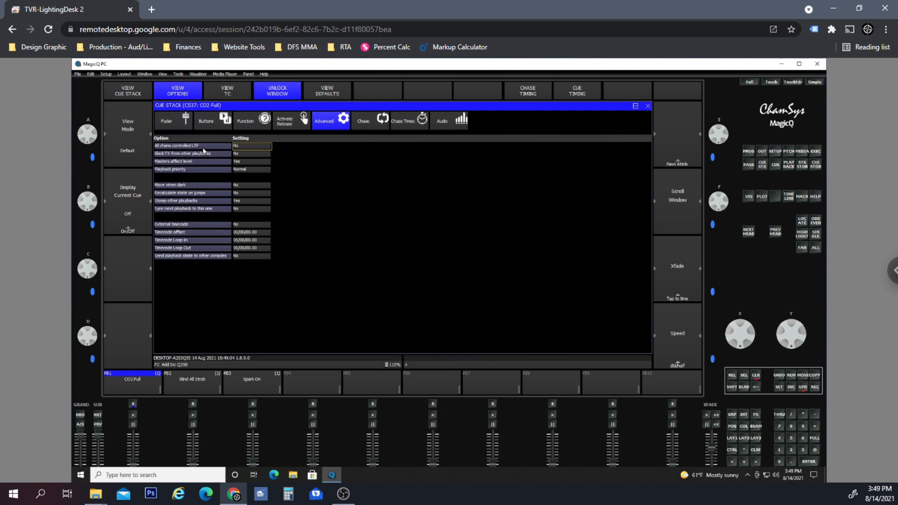
mouse_move(201, 165)
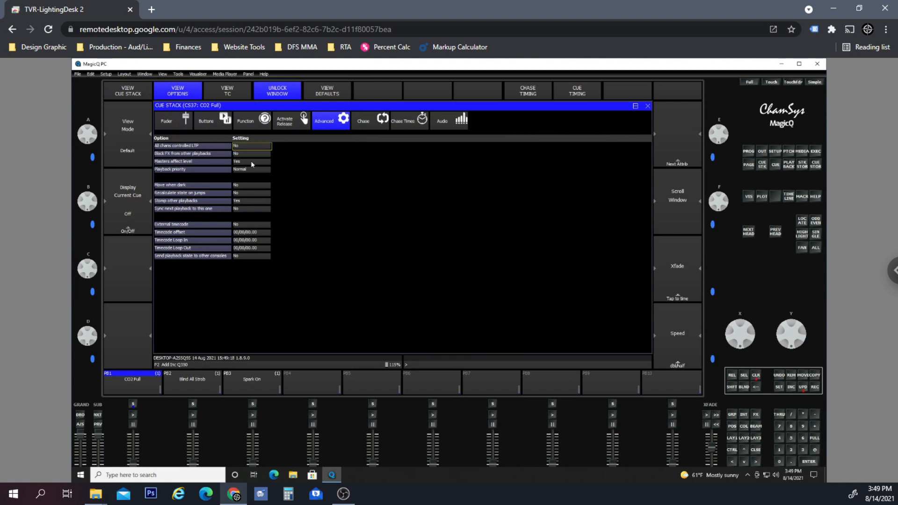
click(252, 161)
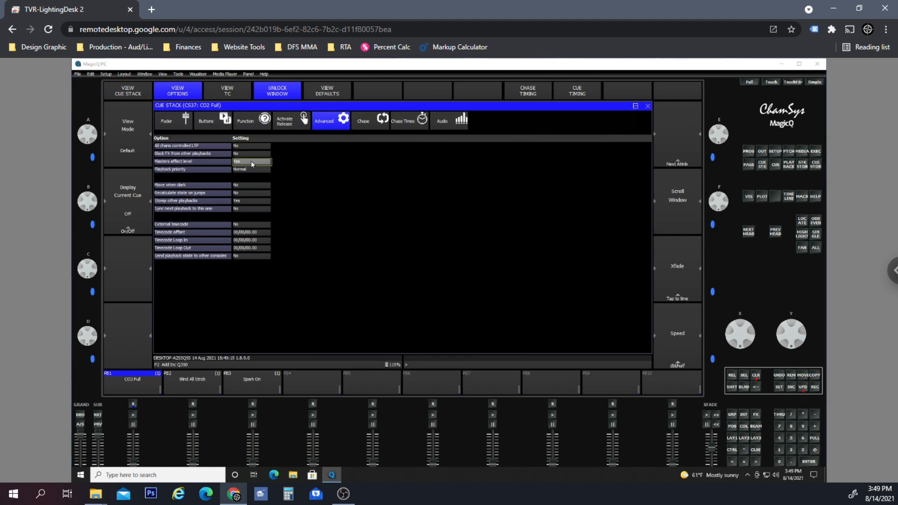
Set 'Masters affect level' to No for the CO2 Full cue stack
click(251, 162)
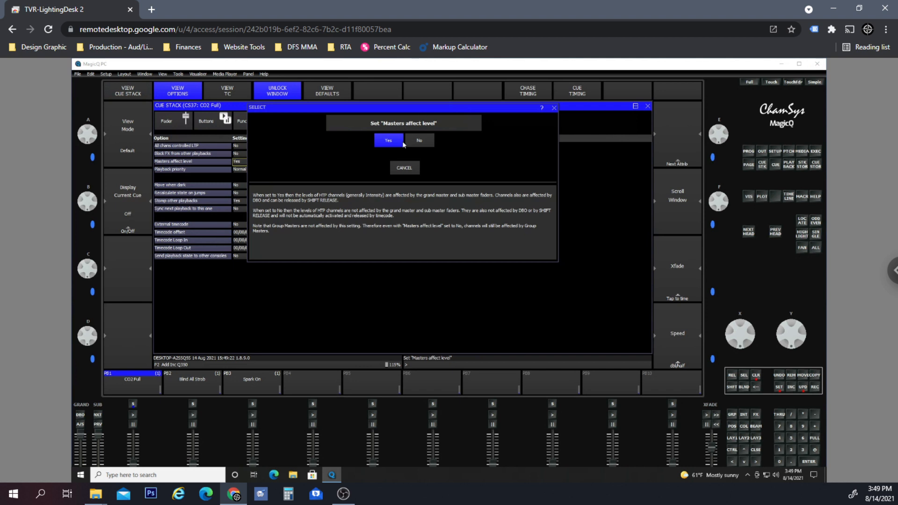
mouse_move(421, 144)
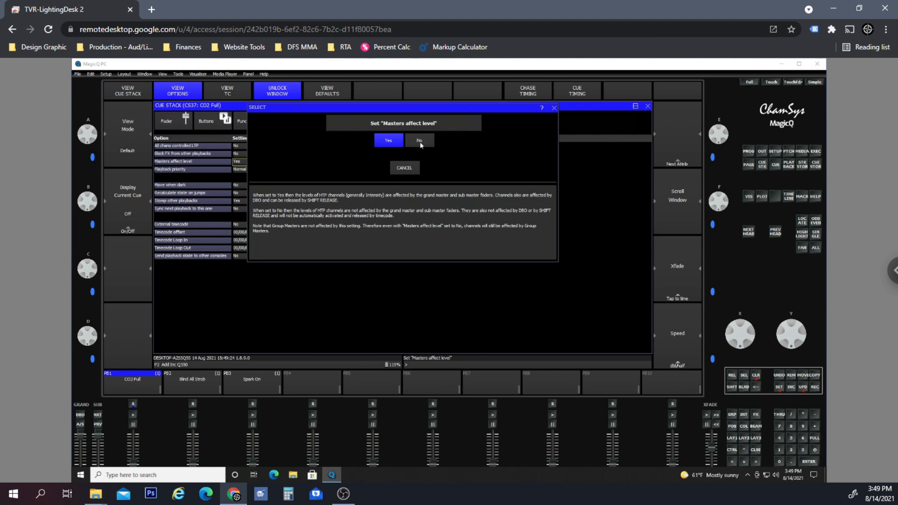
click(419, 141)
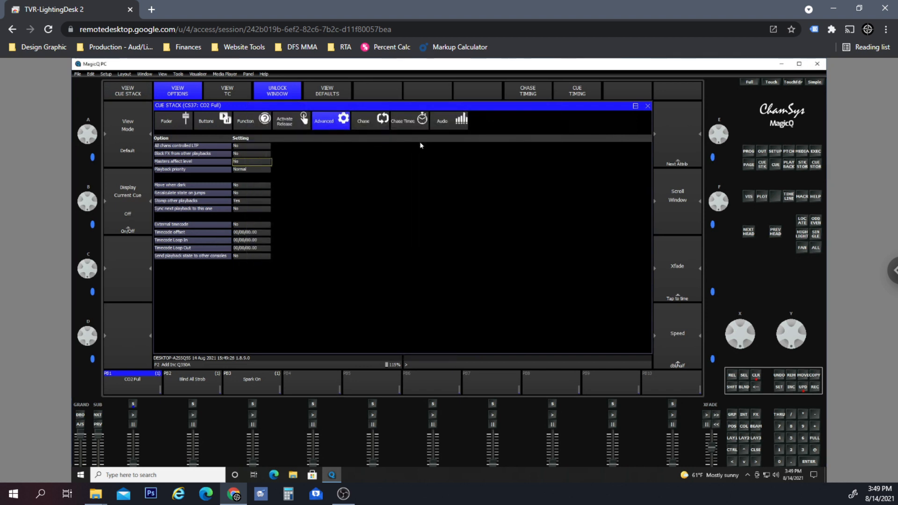
mouse_move(592, 218)
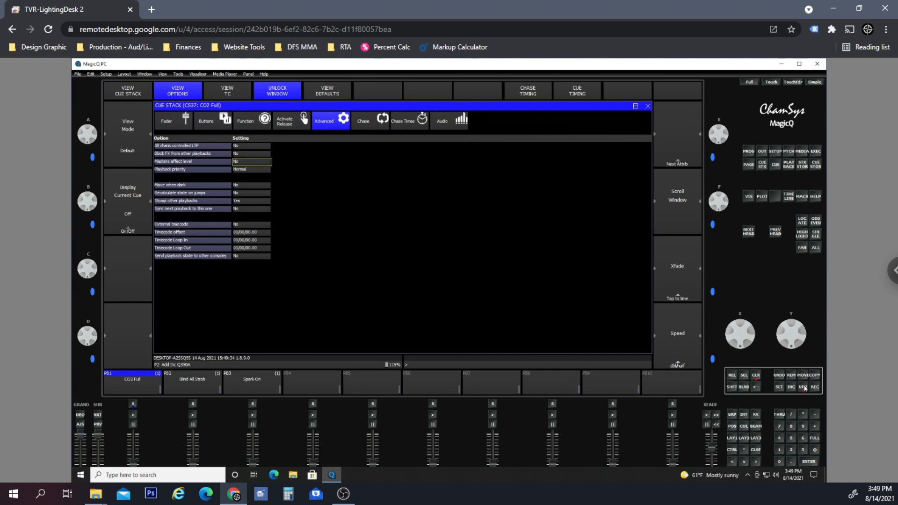
Show the Outputs window with live output values for all patched heads
click(804, 388)
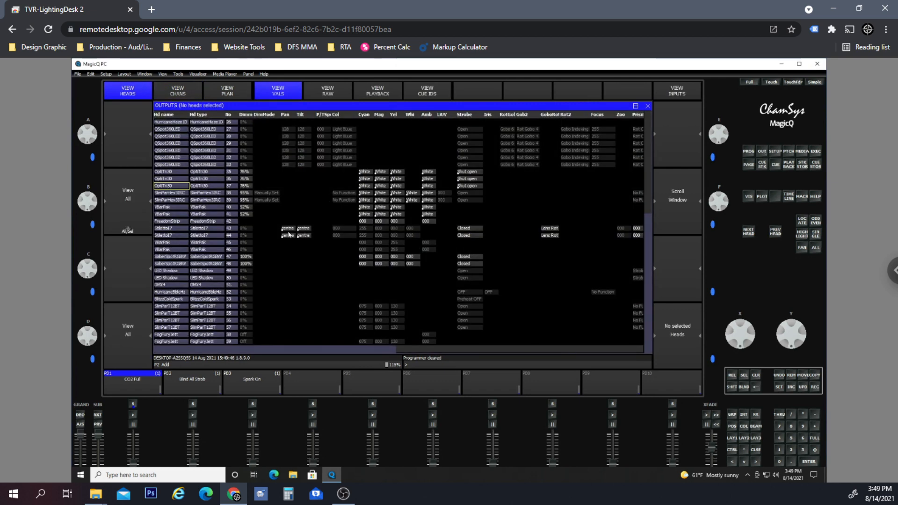
mouse_move(245, 347)
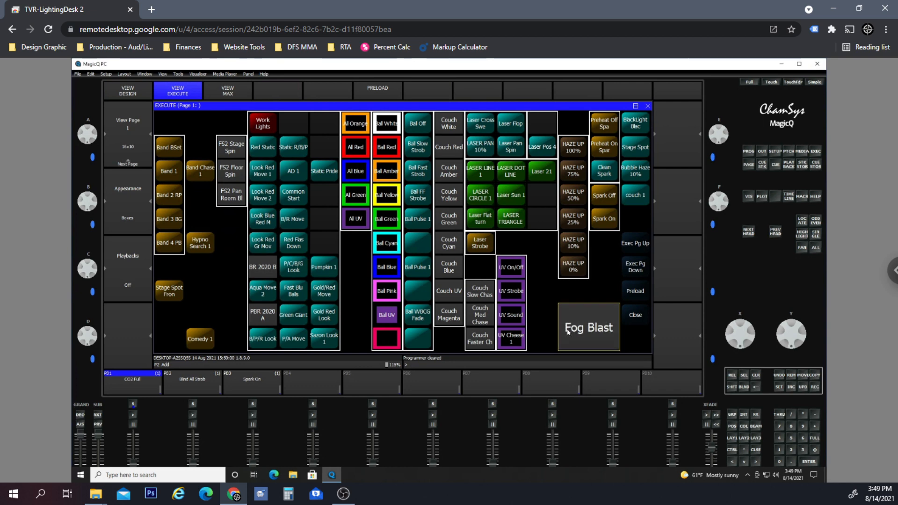
click(127, 91)
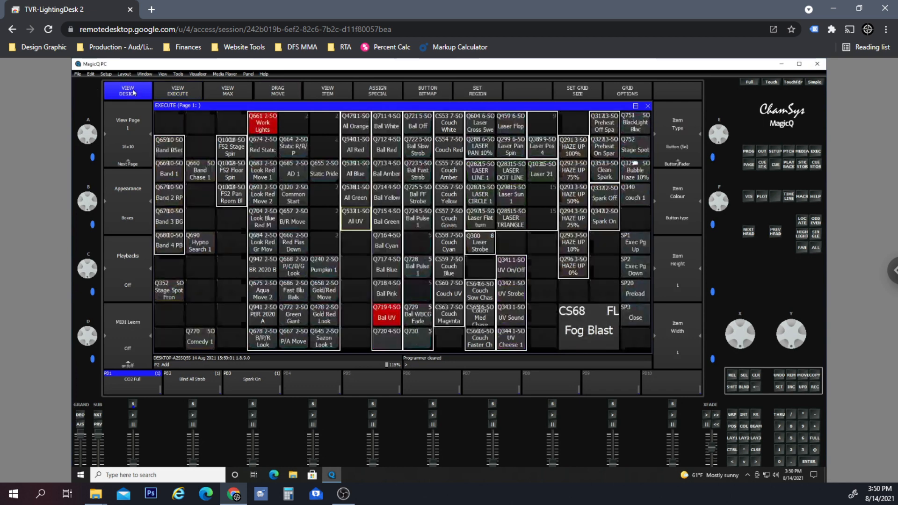
click(587, 321)
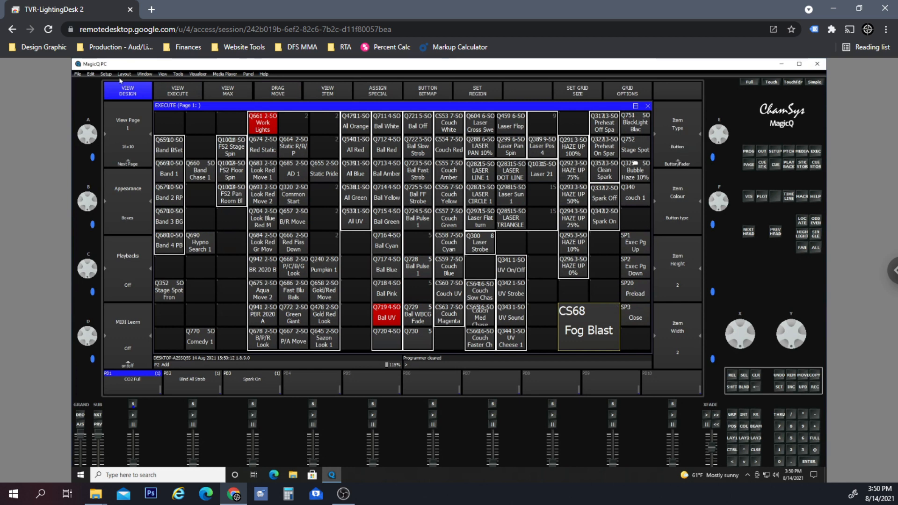
click(177, 91)
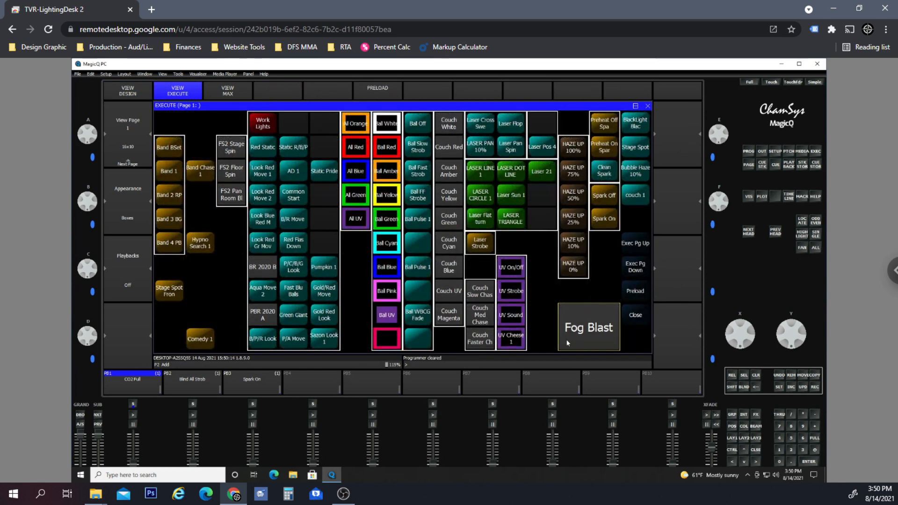
Fire the Fog Blast playback and confirm the FogFuryJett fog machine outputs maximum fog
click(589, 327)
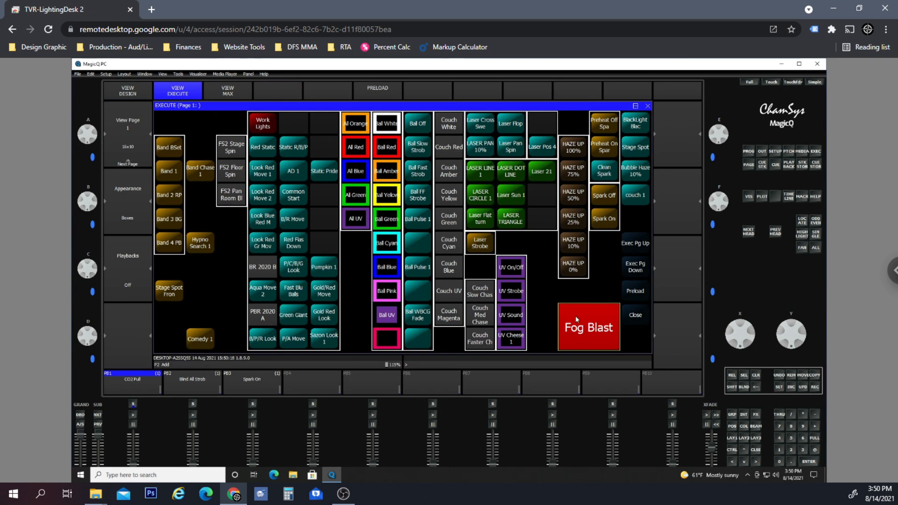
mouse_move(762, 155)
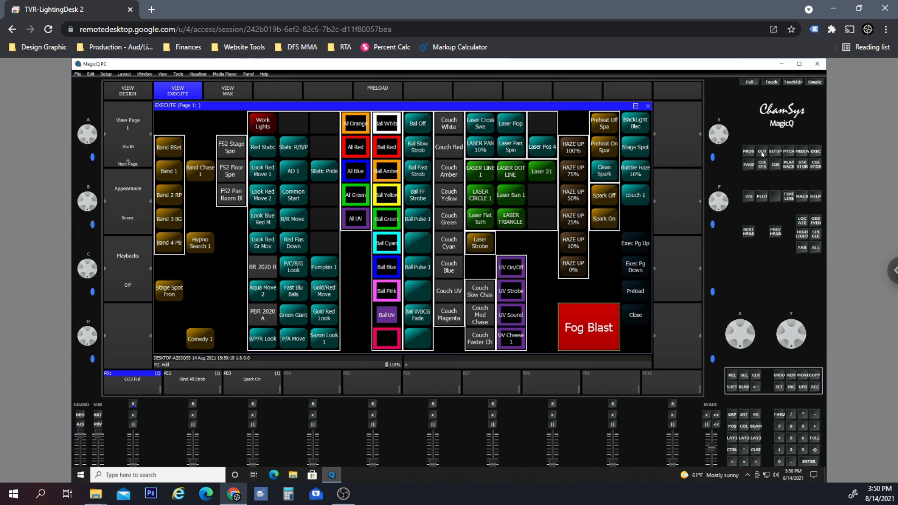
click(278, 91)
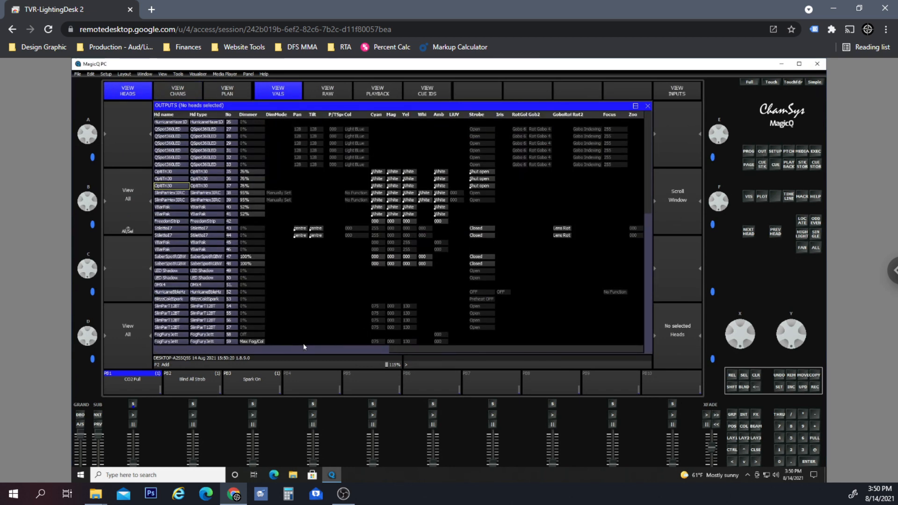
mouse_move(144, 418)
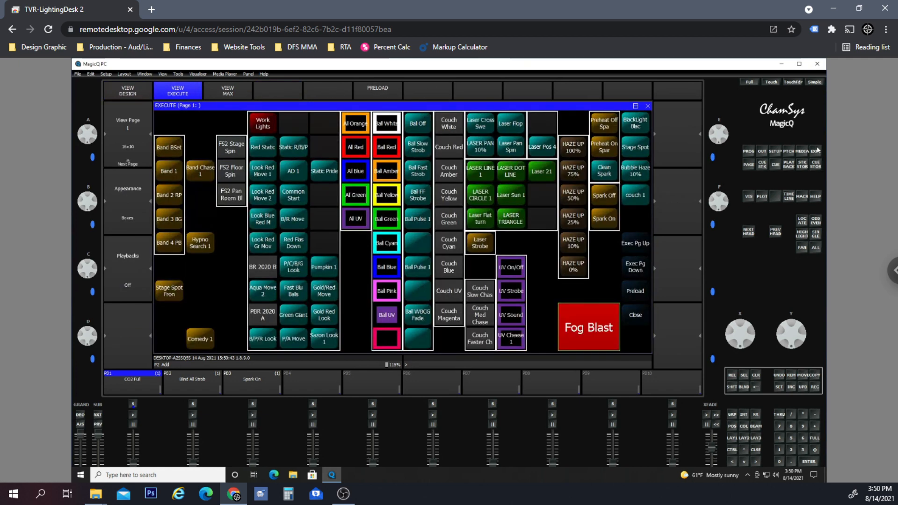
mouse_move(670, 343)
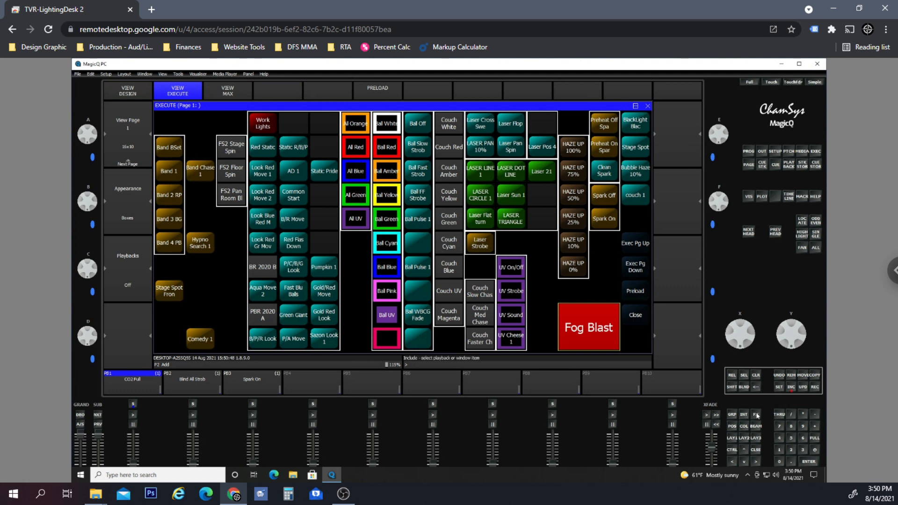
Cancel the pending Include prompt, leaving Fog Blast active and the programmer cleared
click(588, 327)
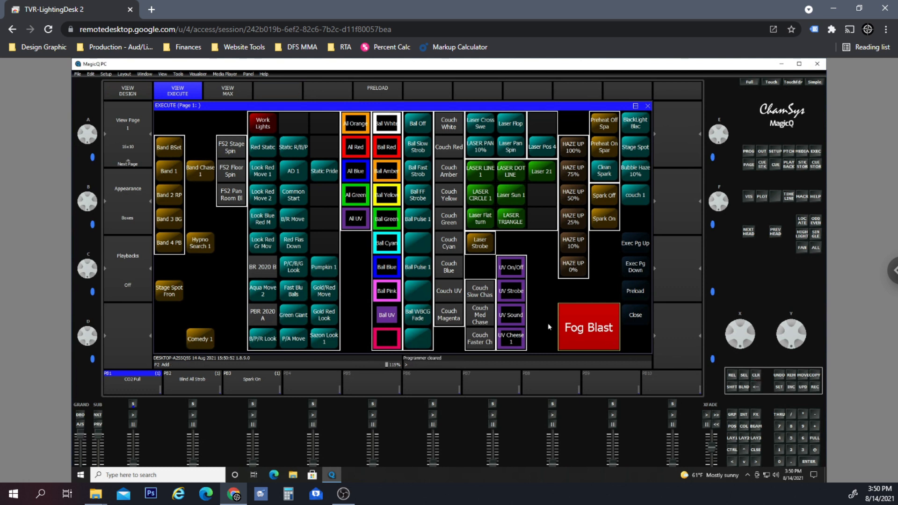
mouse_move(769, 174)
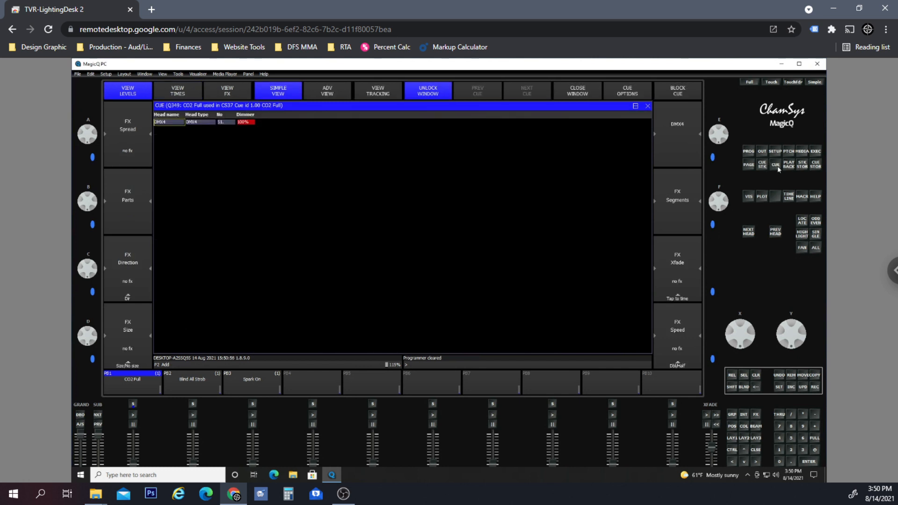
mouse_move(187, 133)
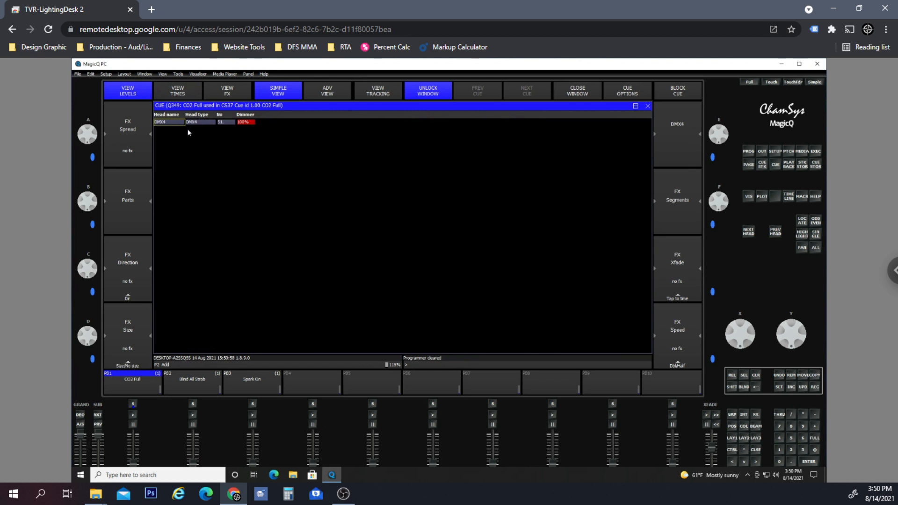
mouse_move(202, 130)
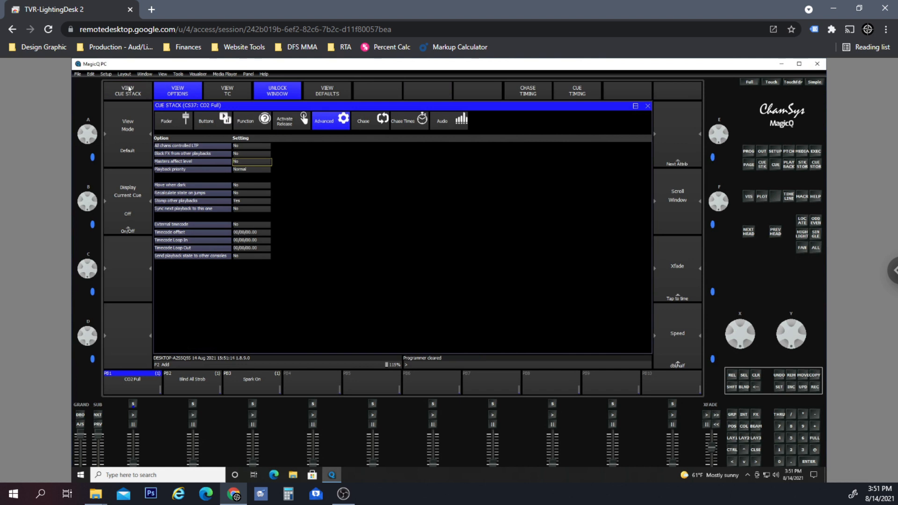
Open the Playbacks overview and then the list of cue stacks
click(127, 90)
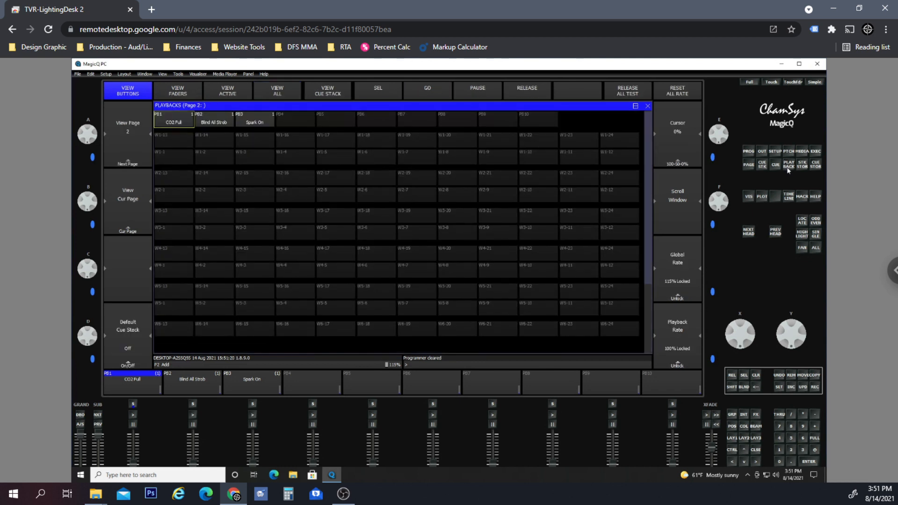
mouse_move(788, 171)
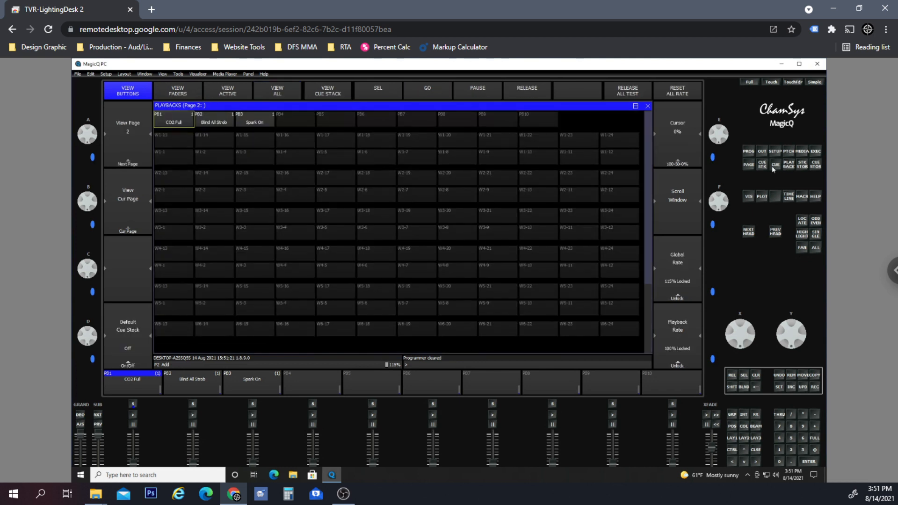
click(173, 118)
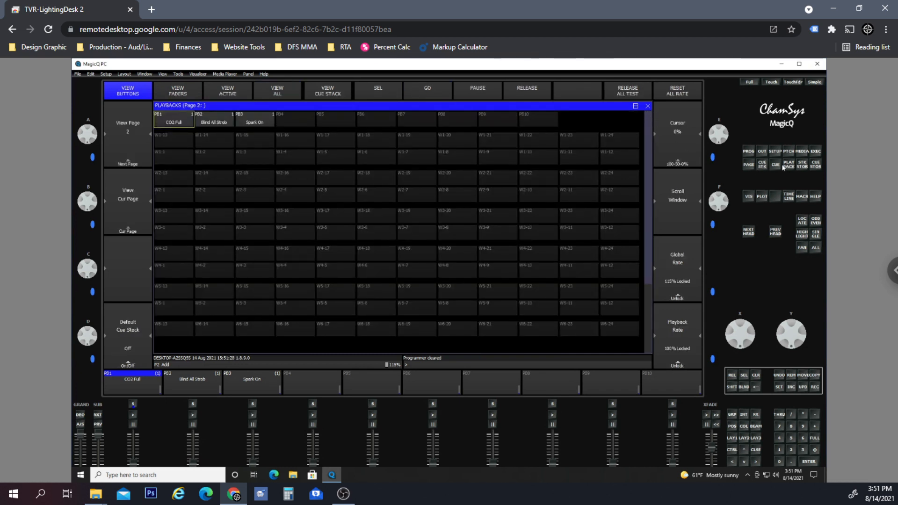
Open cue stack CS68 'Fog Blast' from the Cue Stack Store
click(801, 165)
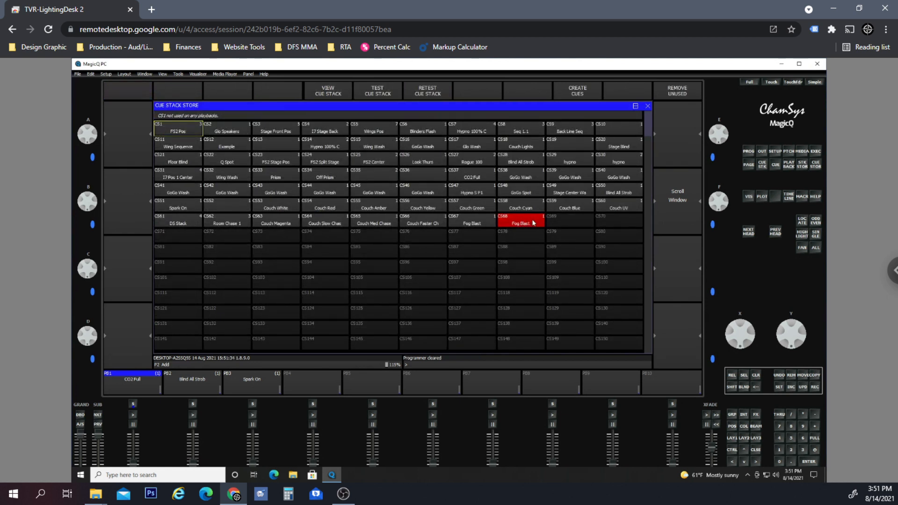
click(520, 223)
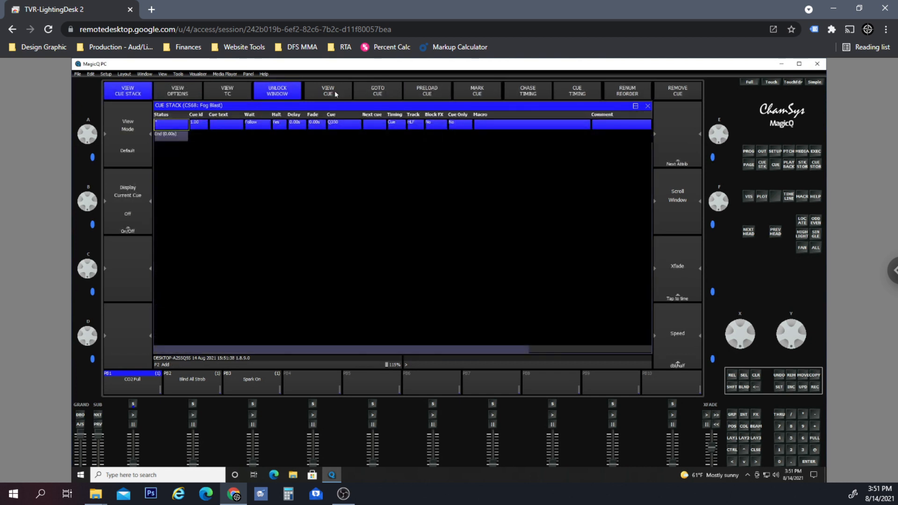
Set 'Masters affect level' to No in the Fog Blast cue stack's advanced options
click(177, 91)
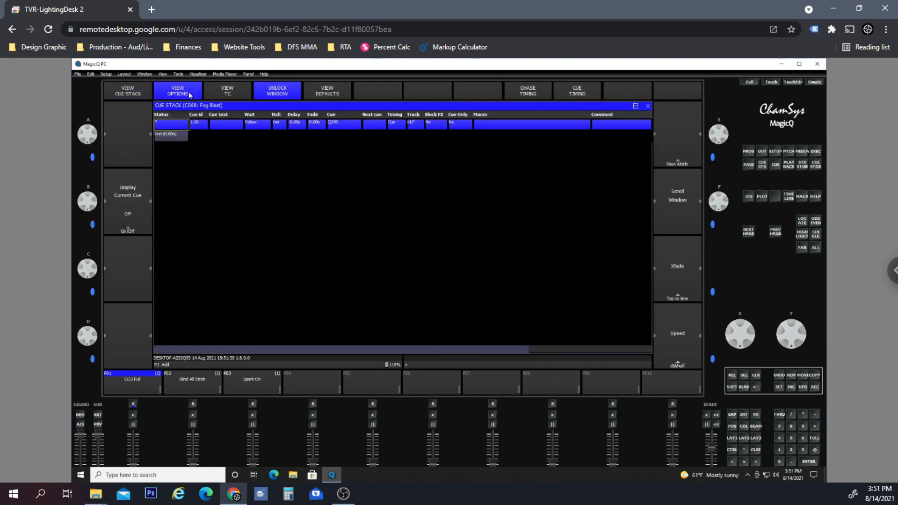
click(177, 90)
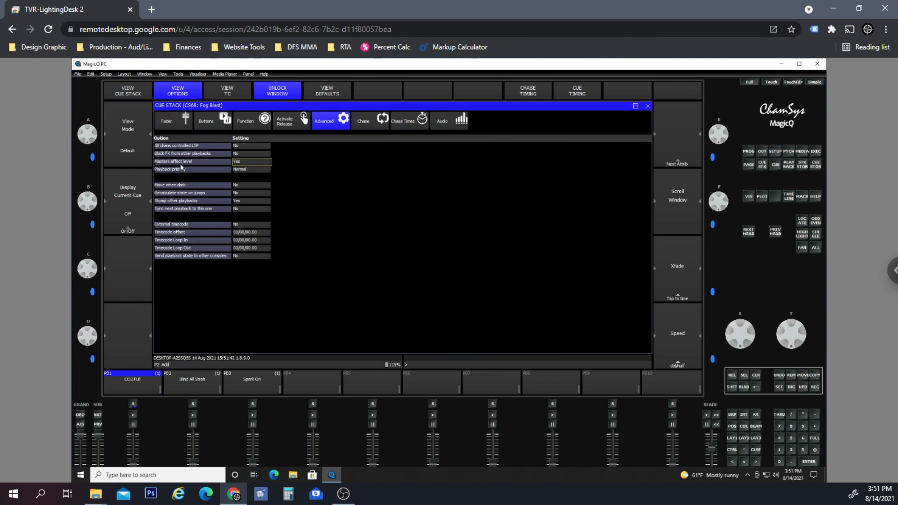
mouse_move(250, 162)
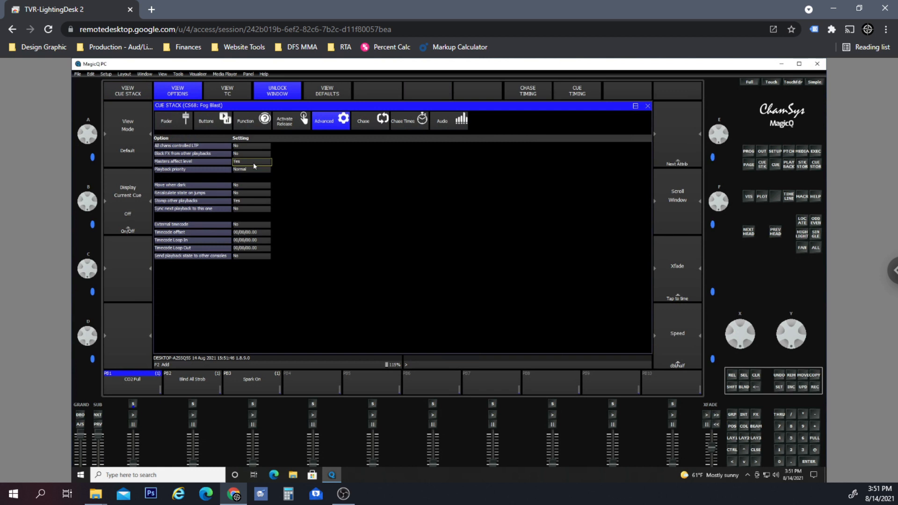
click(252, 161)
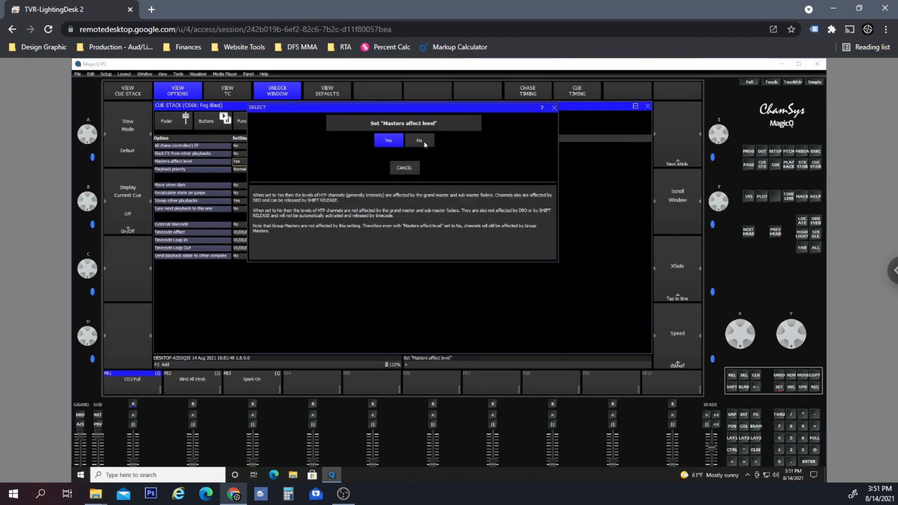
click(419, 141)
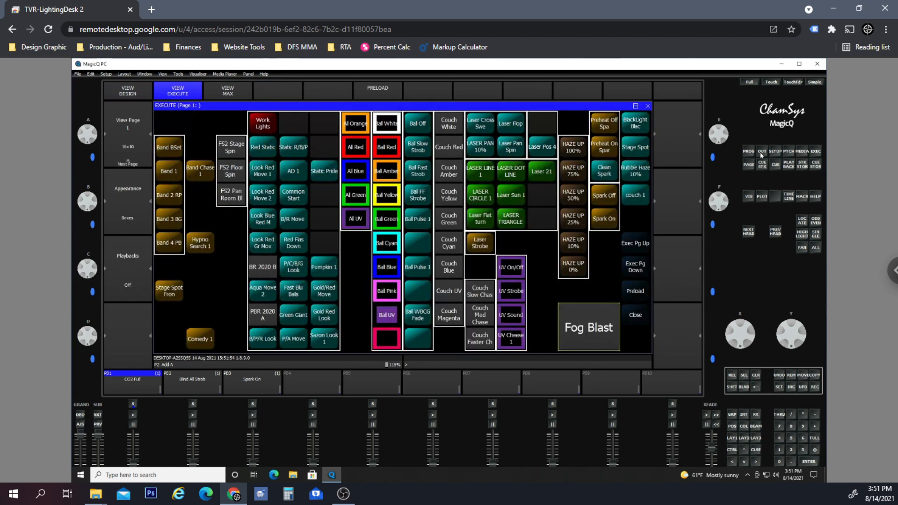
Confirm the FogFuryJett fog machine outputs at maximum with Fog Blast running
click(278, 90)
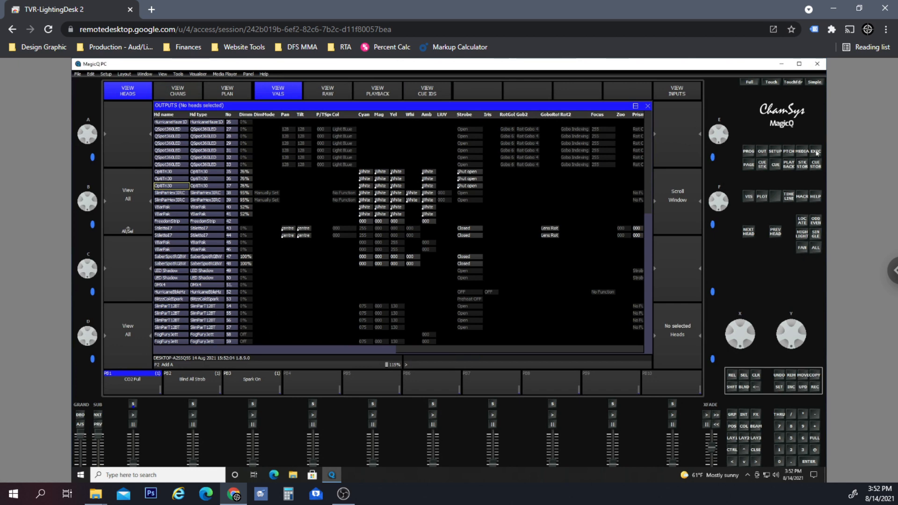
click(176, 90)
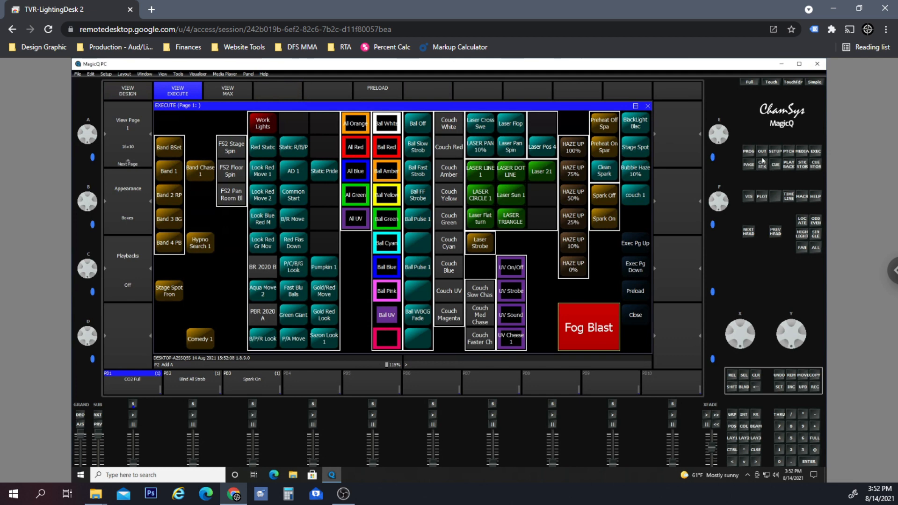
click(278, 90)
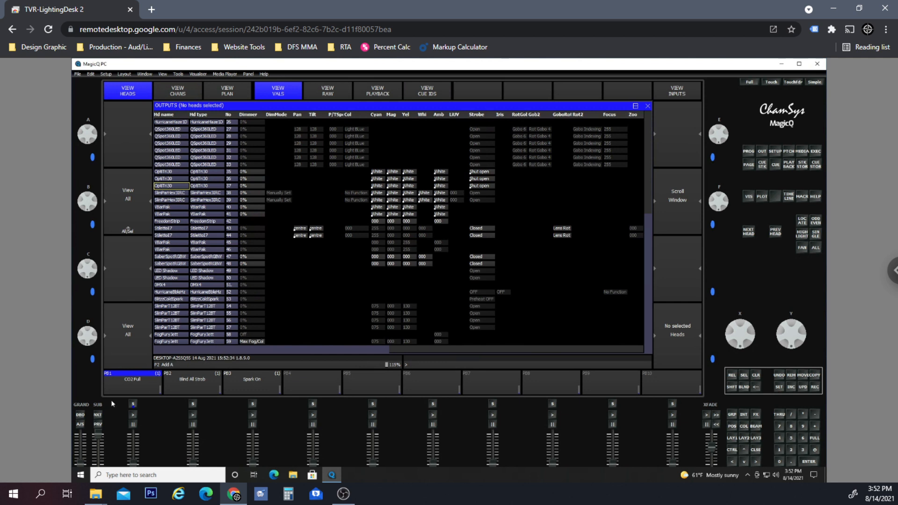
mouse_move(8, 422)
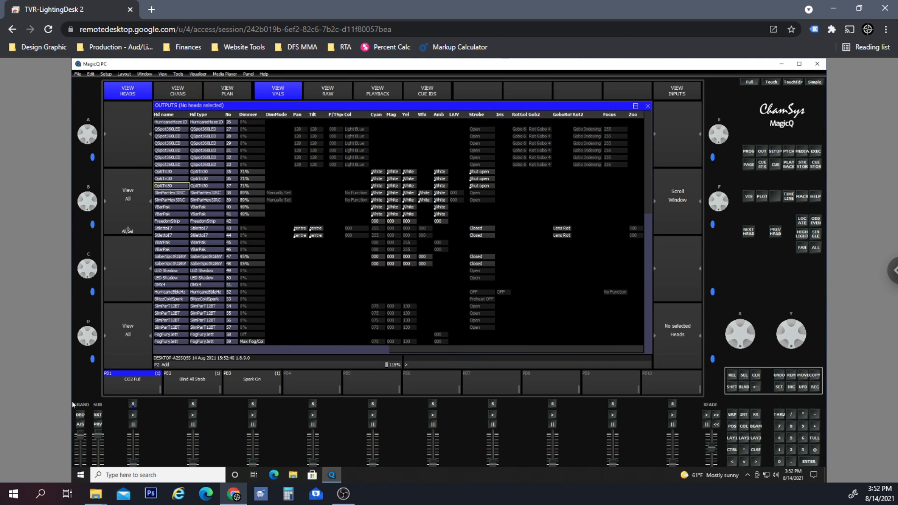
mouse_move(686, 178)
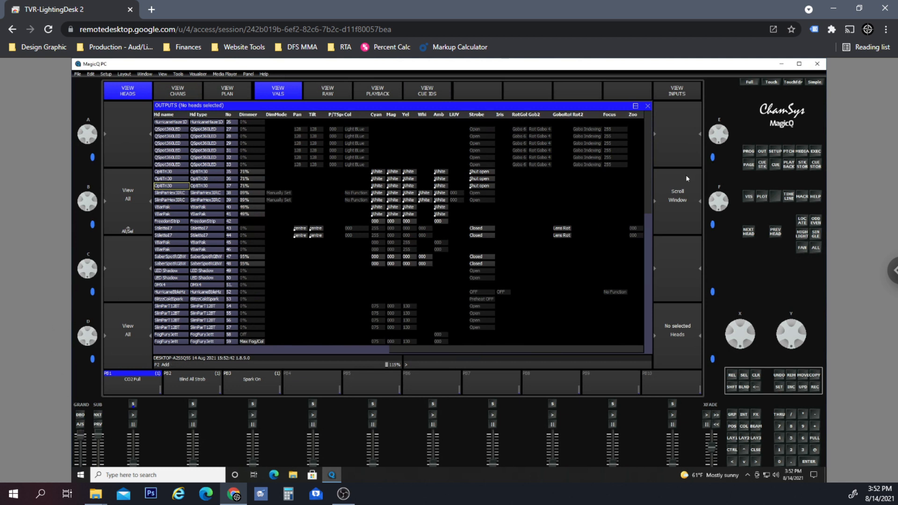
mouse_move(831, 155)
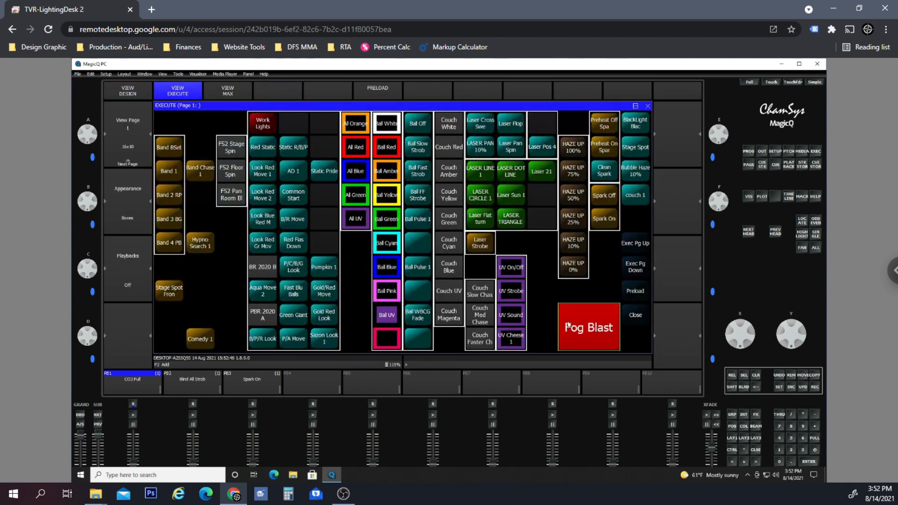
Release Fog Blast on the execute grid and reopen cue stack 68 'Fog Blast'
click(127, 92)
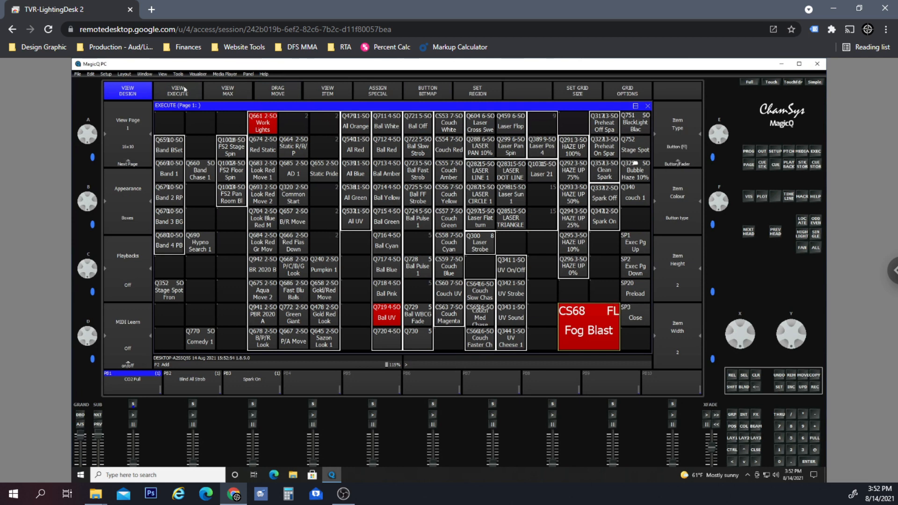
click(176, 91)
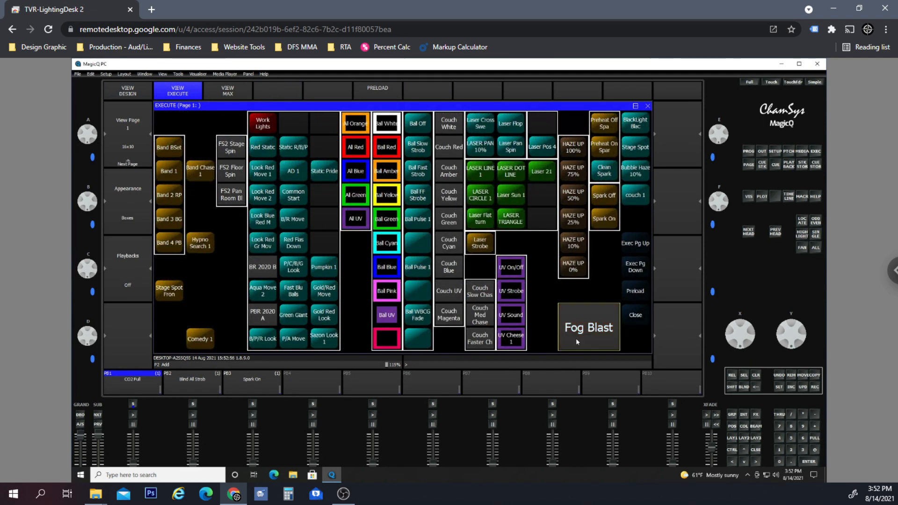
click(588, 327)
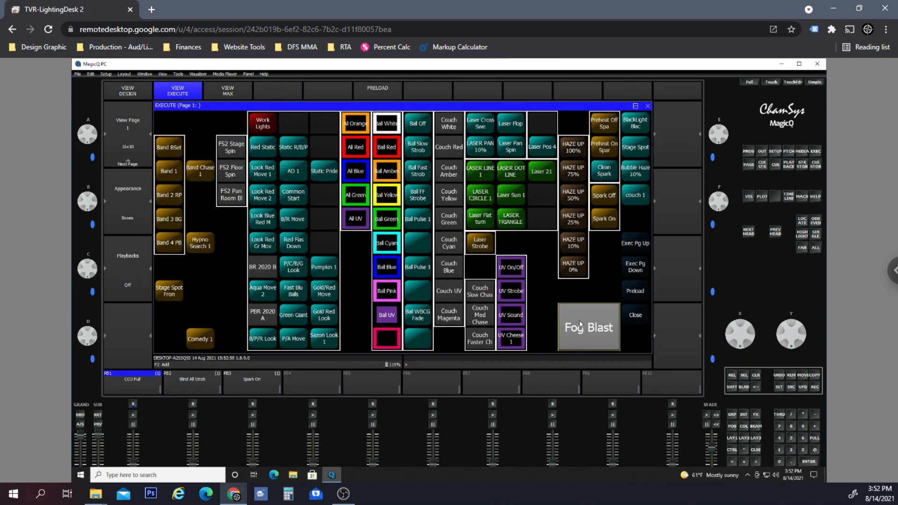
click(588, 326)
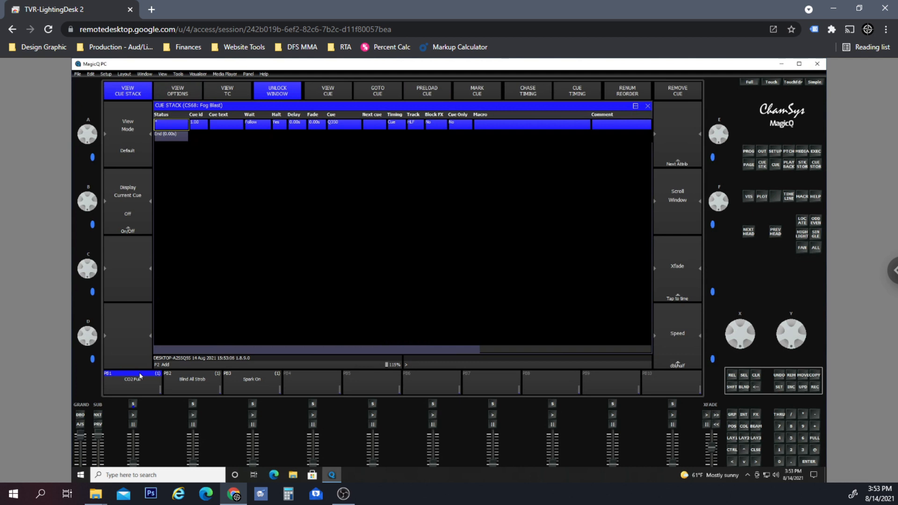
click(176, 89)
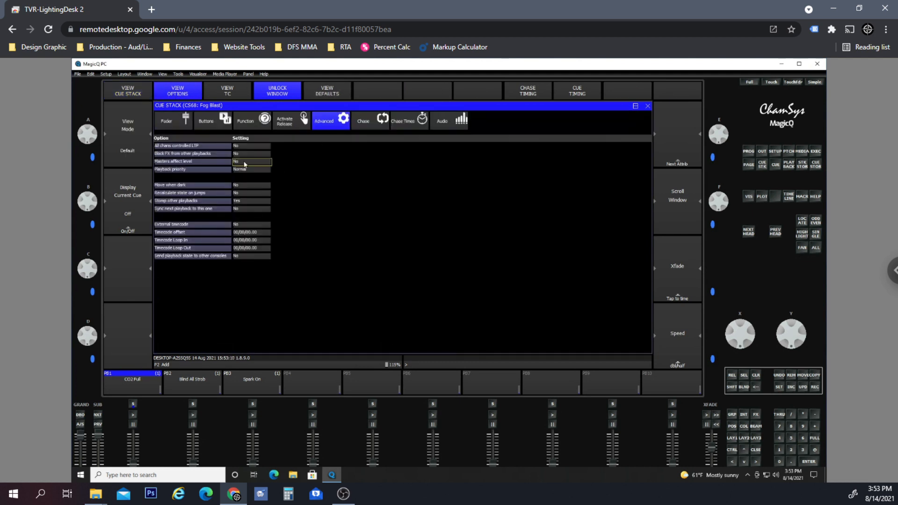
click(127, 90)
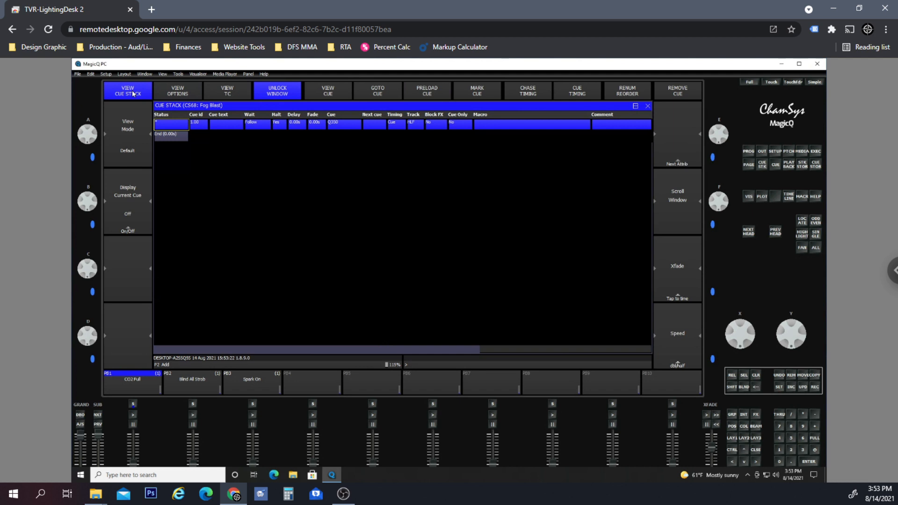
mouse_move(602, 5)
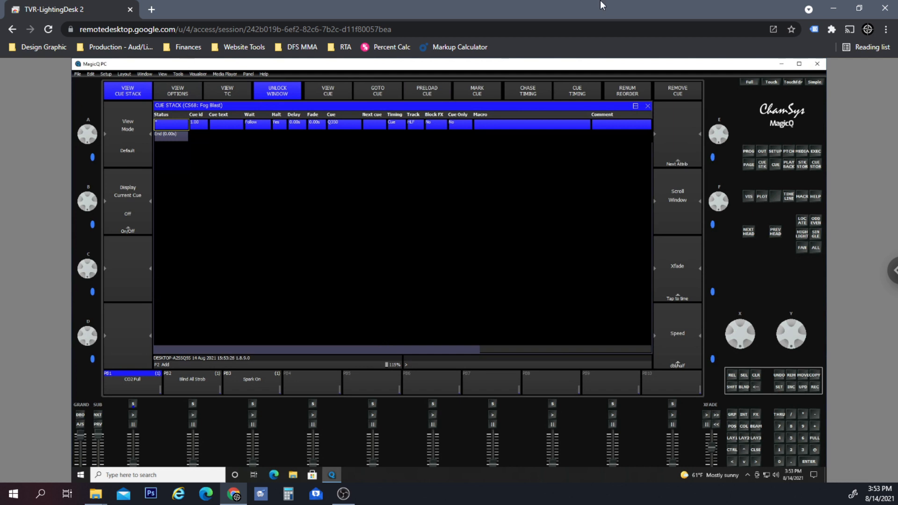
mouse_move(818, 153)
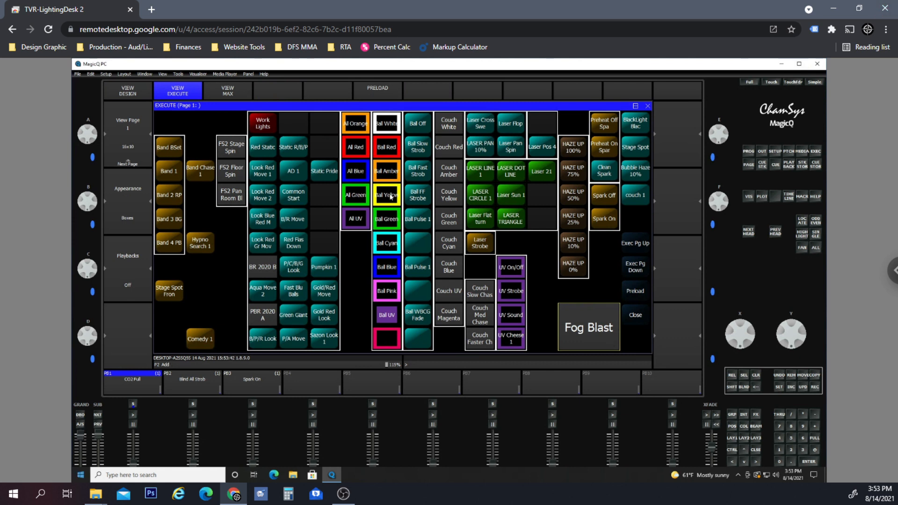
mouse_move(423, 261)
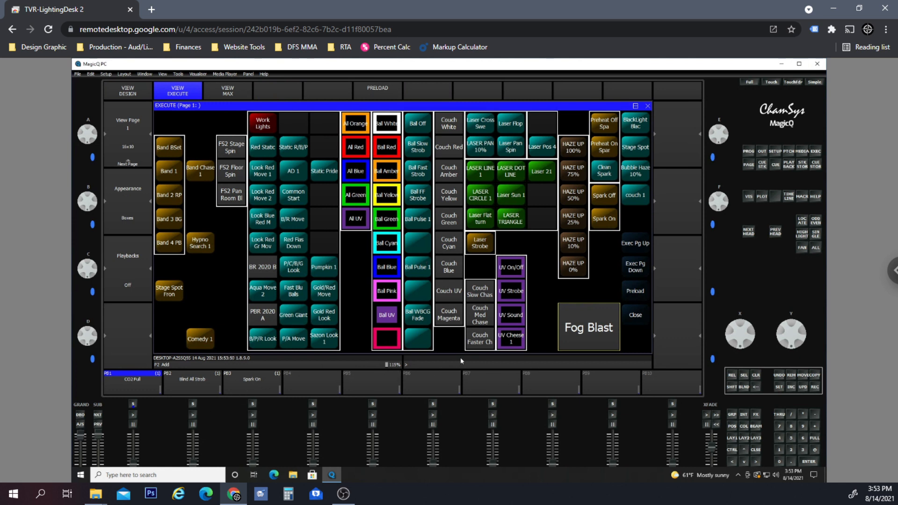
mouse_move(538, 279)
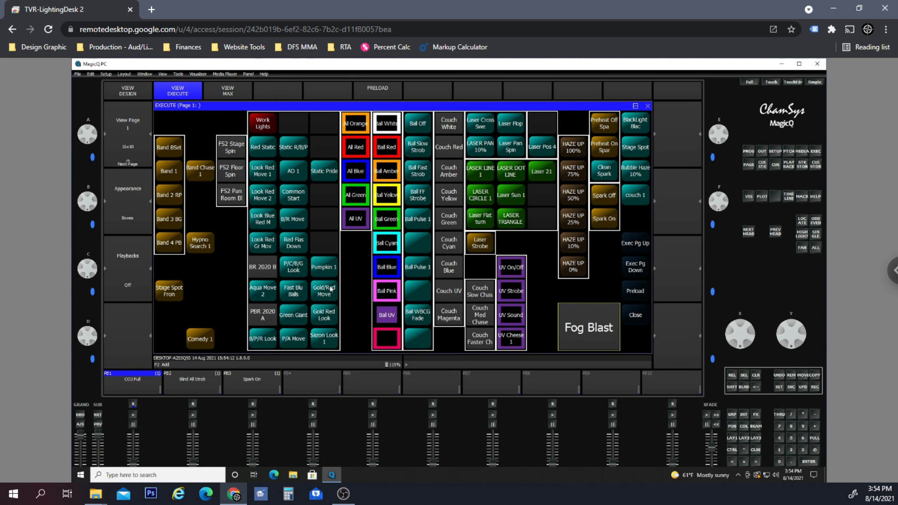
mouse_move(360, 280)
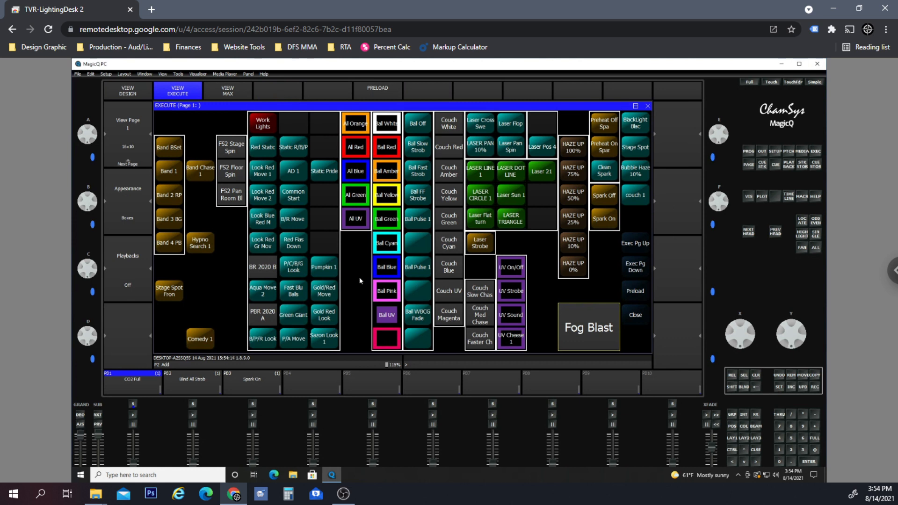